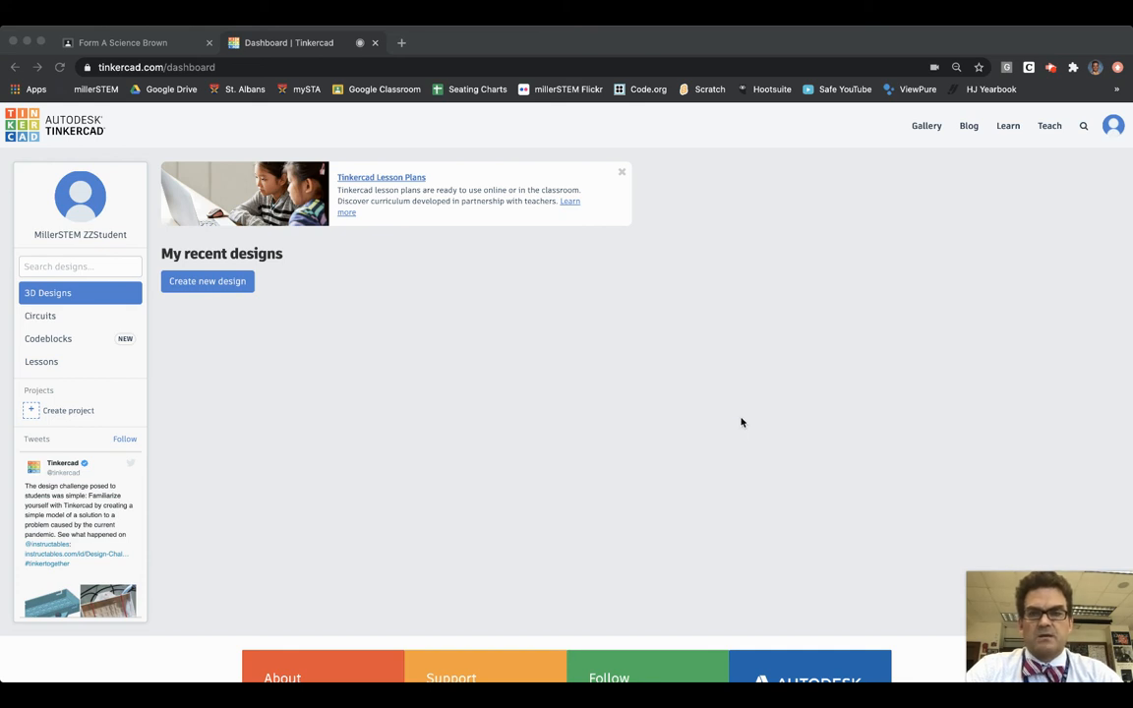
mouse_move(653, 457)
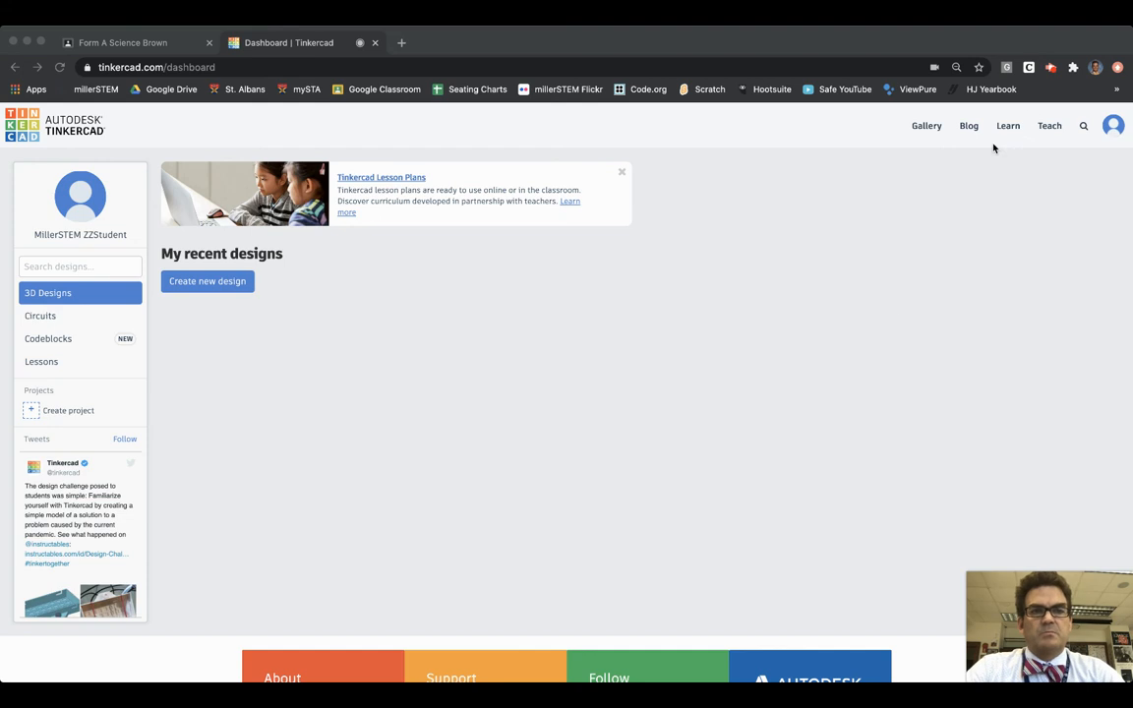
Browse from Learn to the 3D design Lessons and show the full lesson collection.
scroll(down, 3)
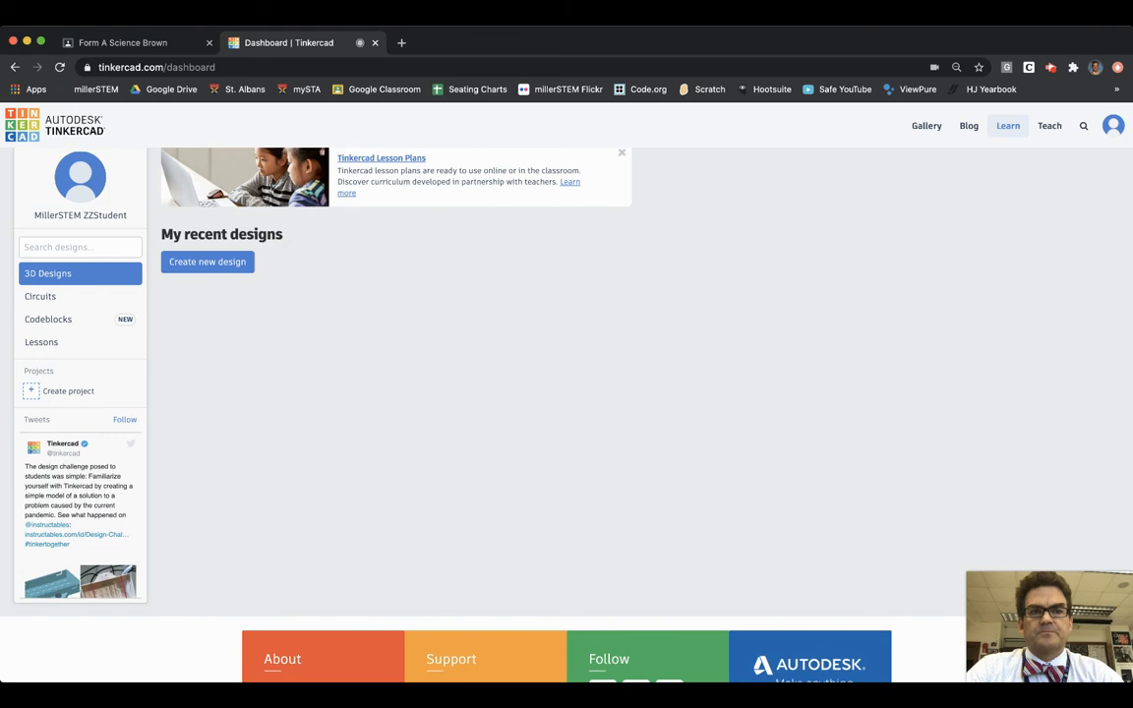
click(1007, 126)
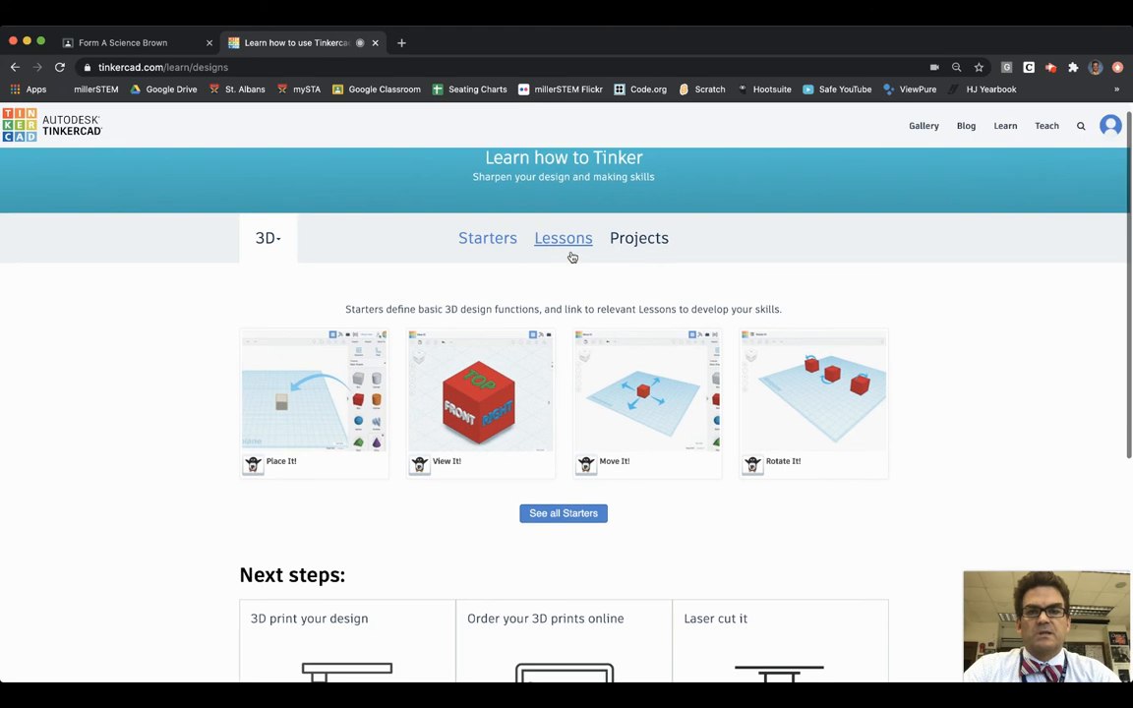
click(562, 236)
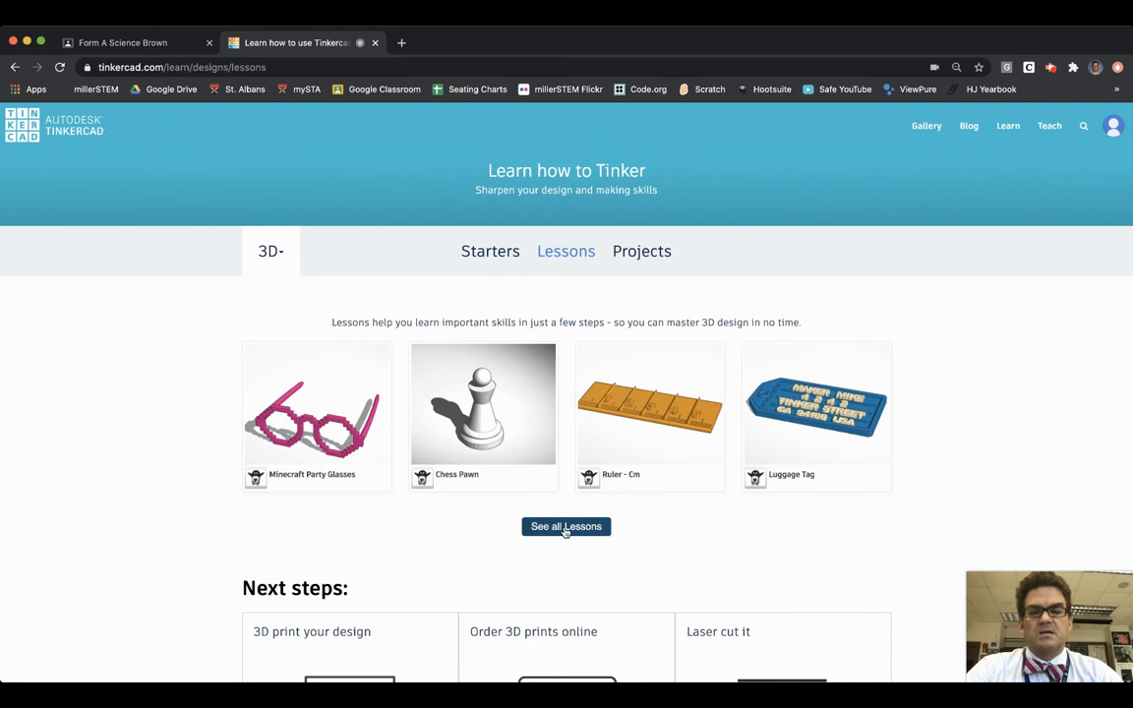
click(566, 527)
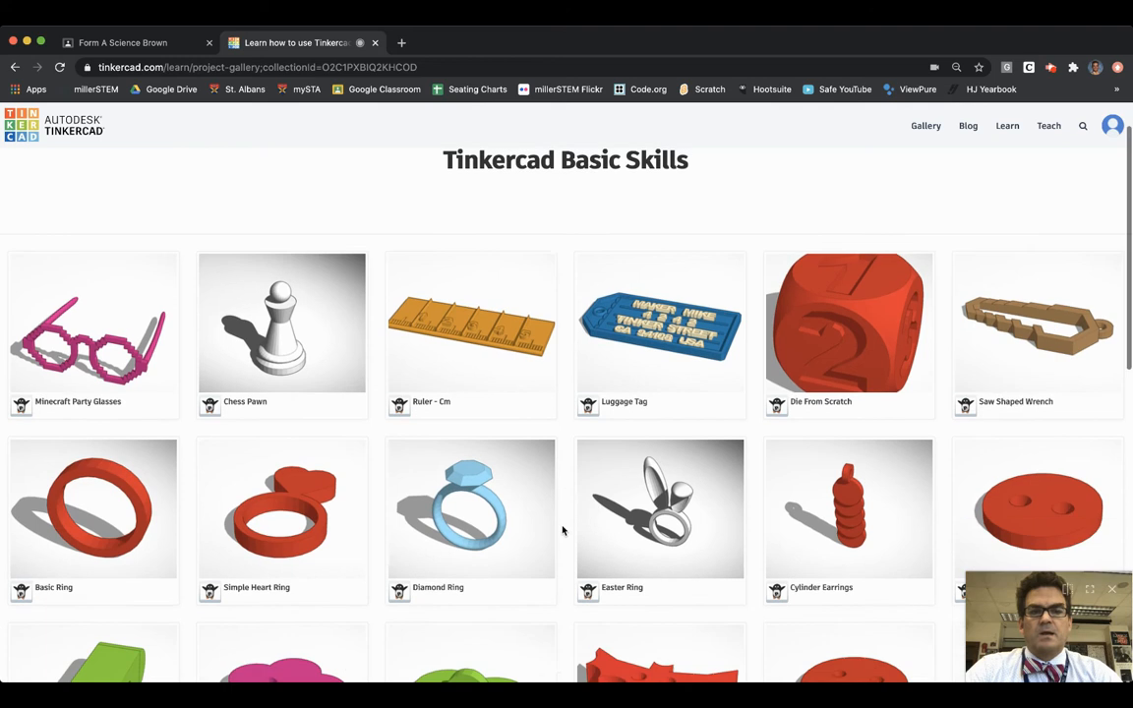
Locate the Basic Button lesson in Basic Skills and start it.
scroll(down, 3)
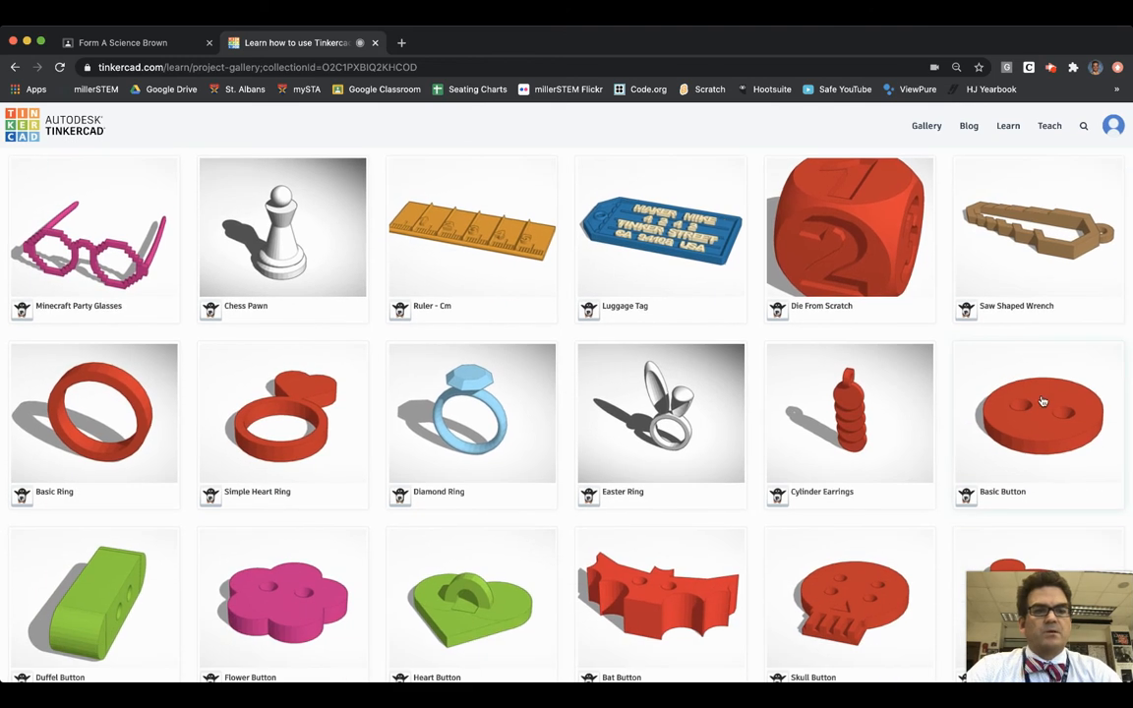
mouse_move(1038, 436)
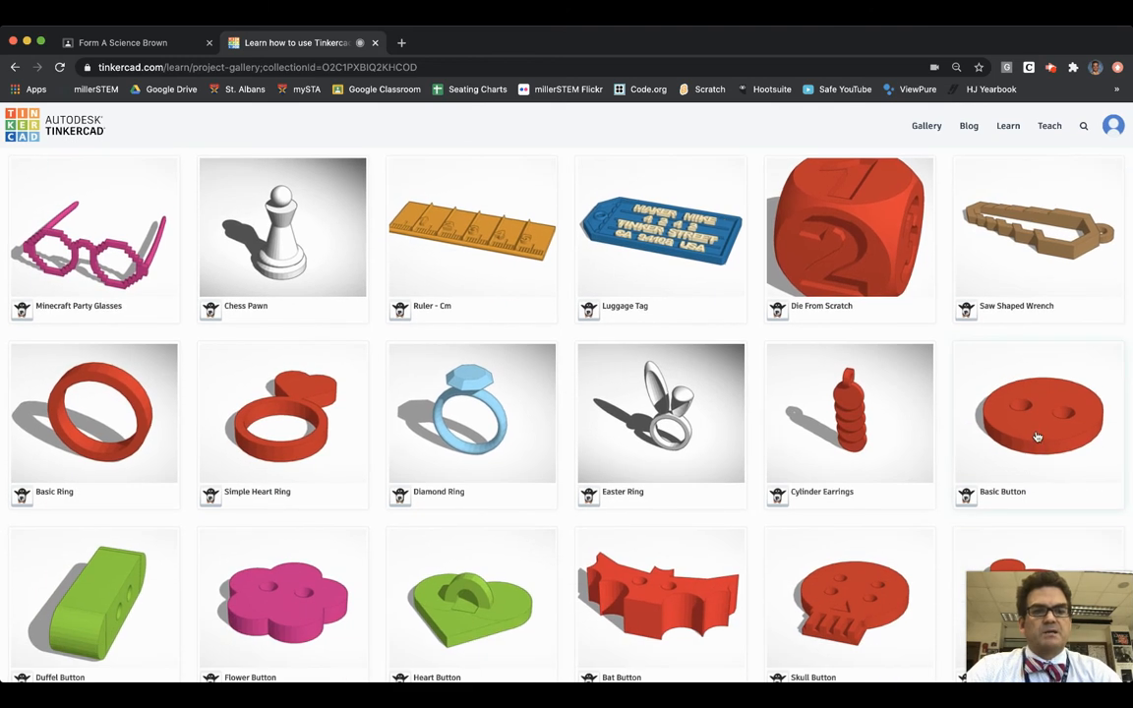
click(1036, 413)
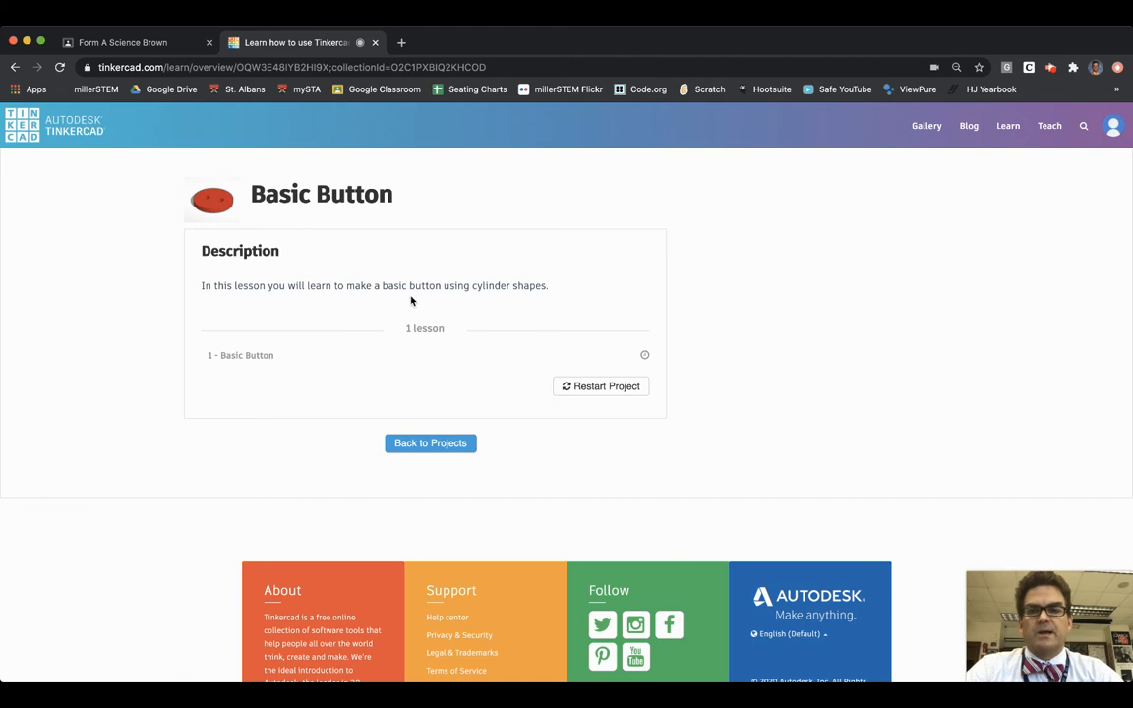
mouse_move(547, 303)
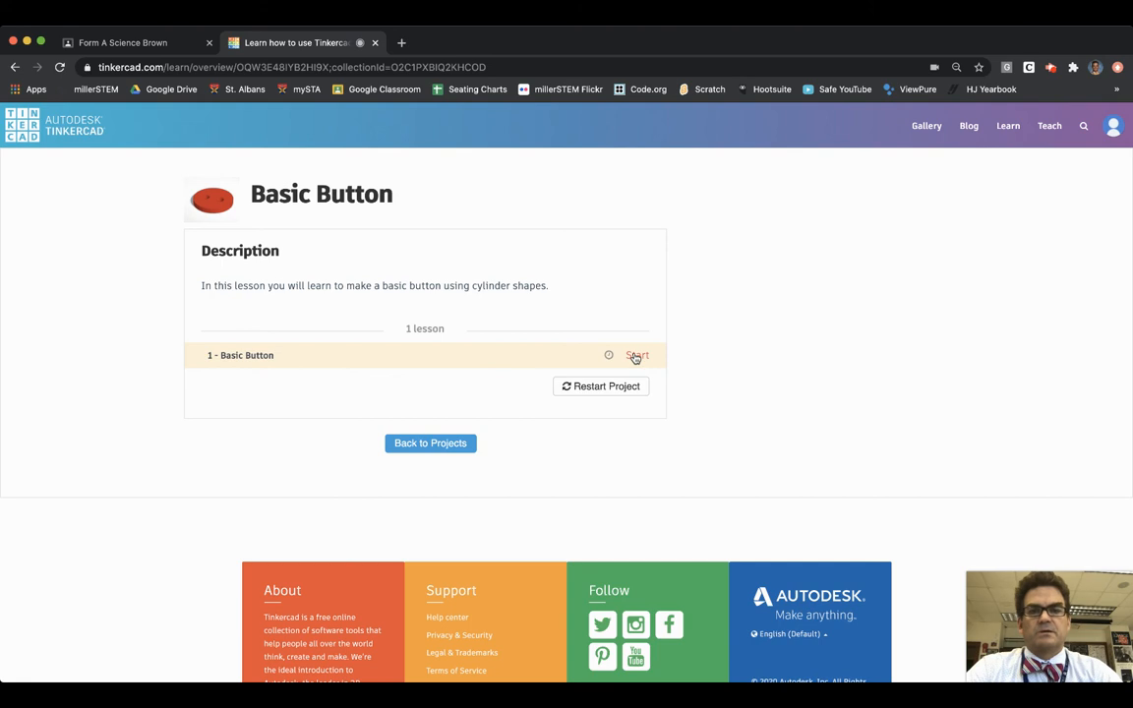
click(637, 354)
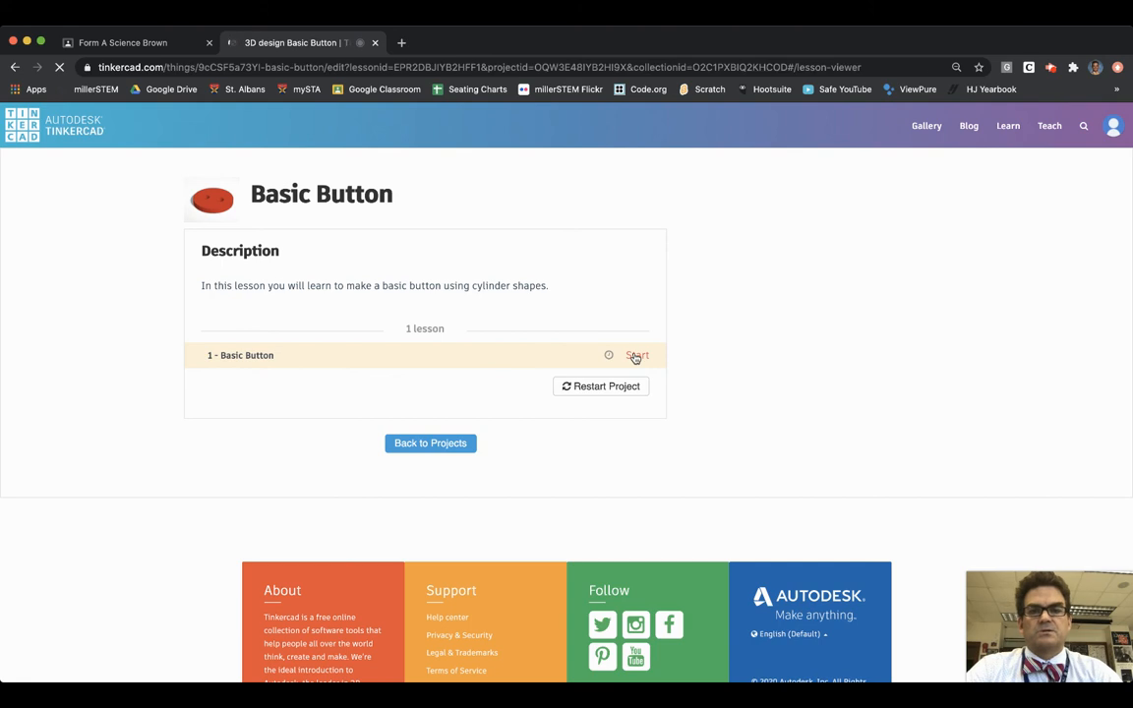
Launch the lesson editor and drop a solid orange cylinder at the workplane centre.
click(637, 354)
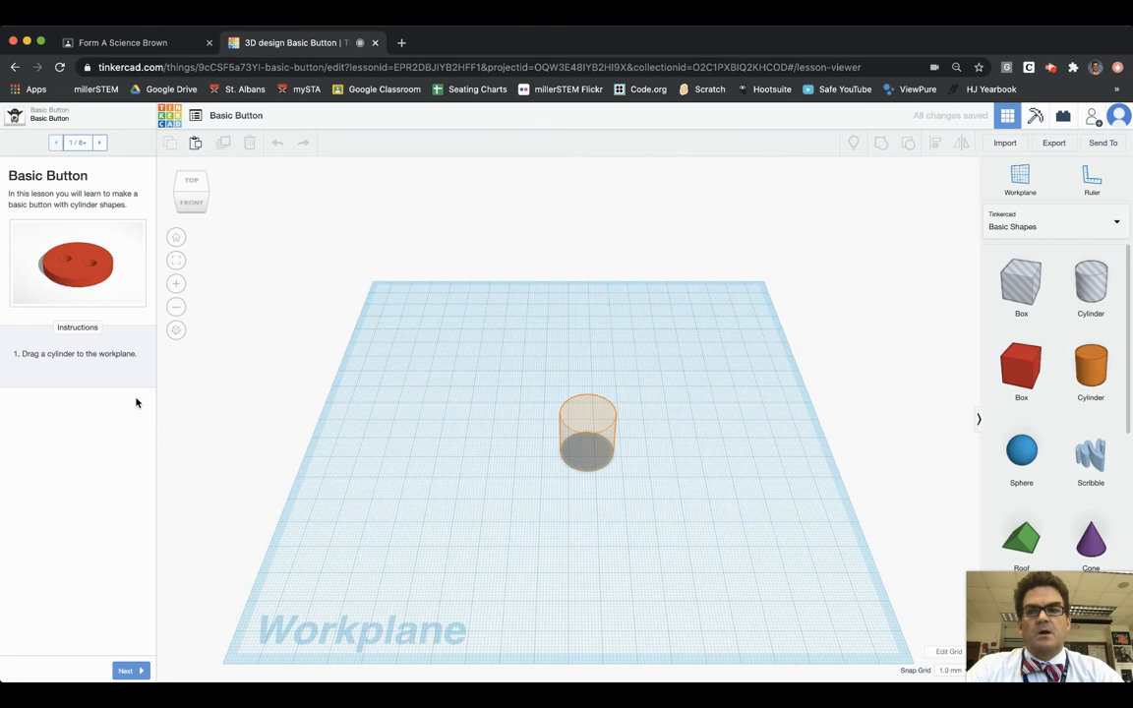
mouse_move(91, 433)
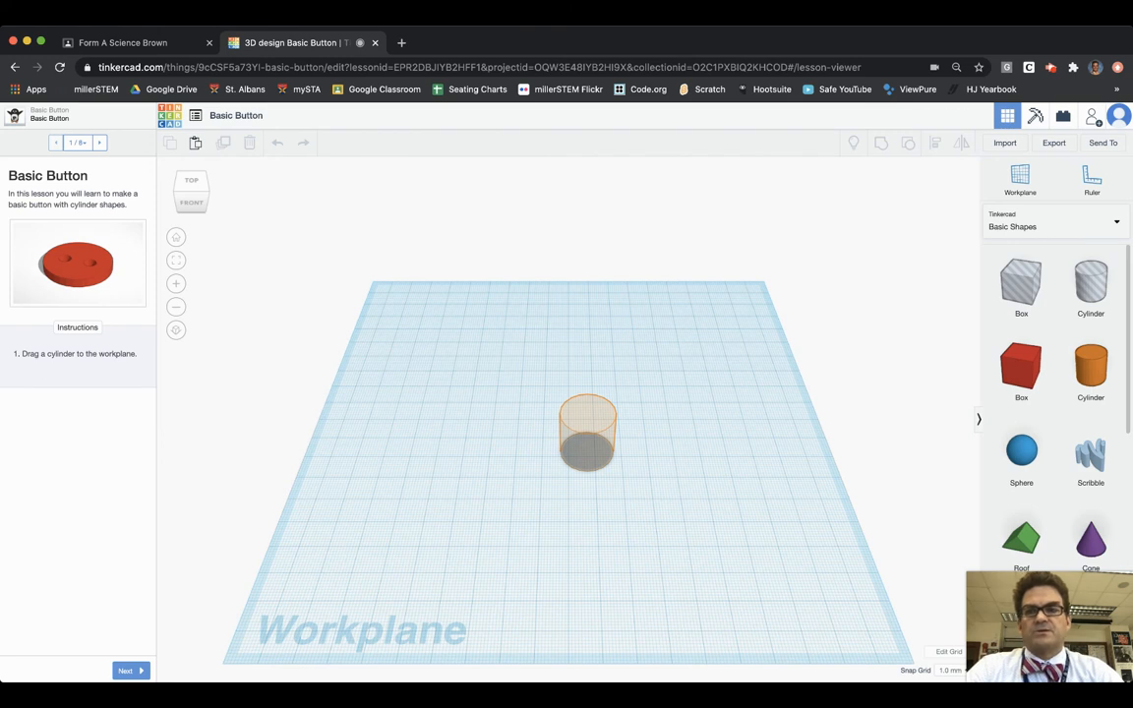
mouse_move(976, 391)
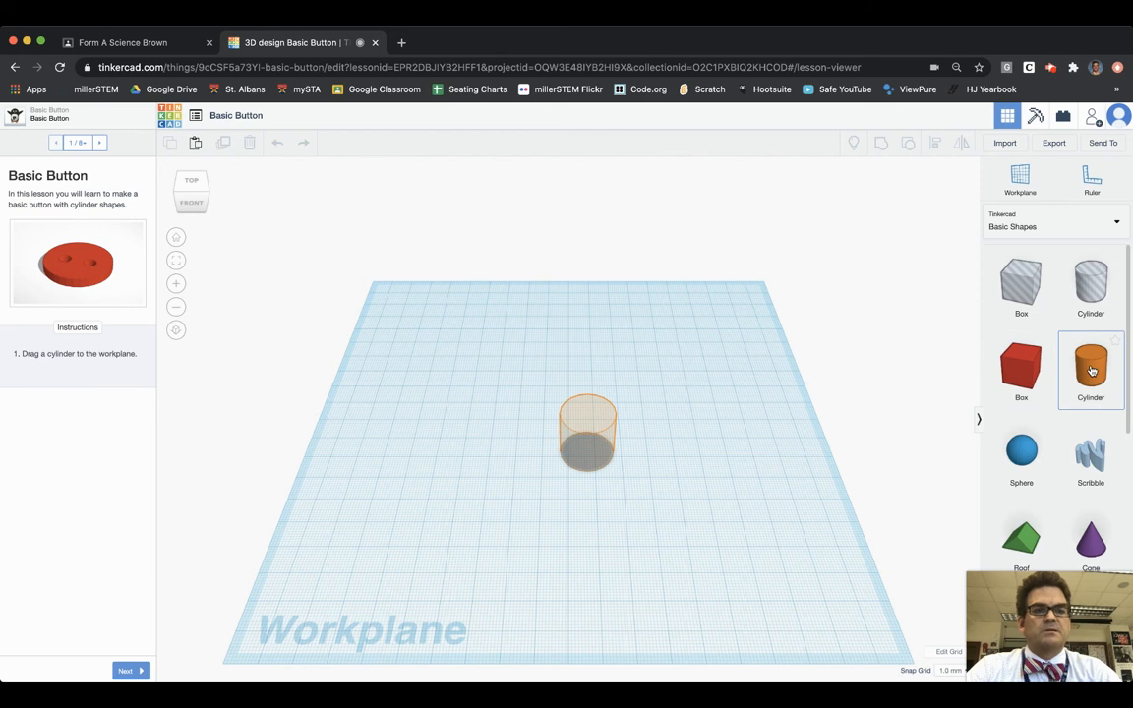
click(588, 437)
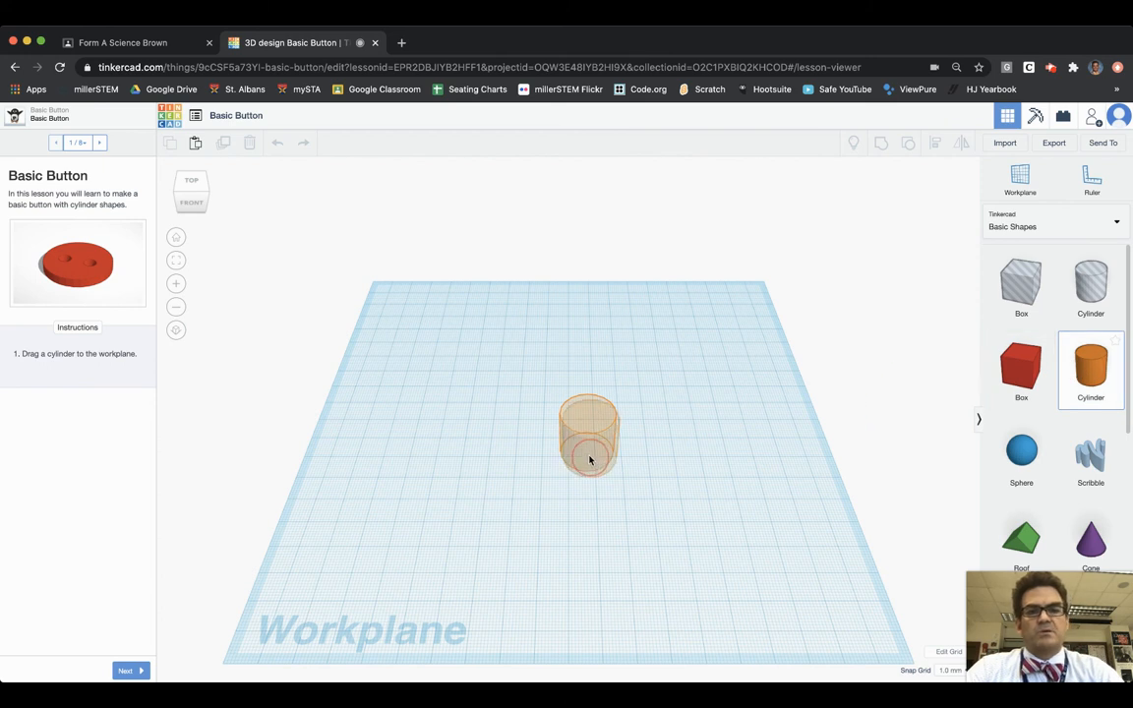
click(588, 432)
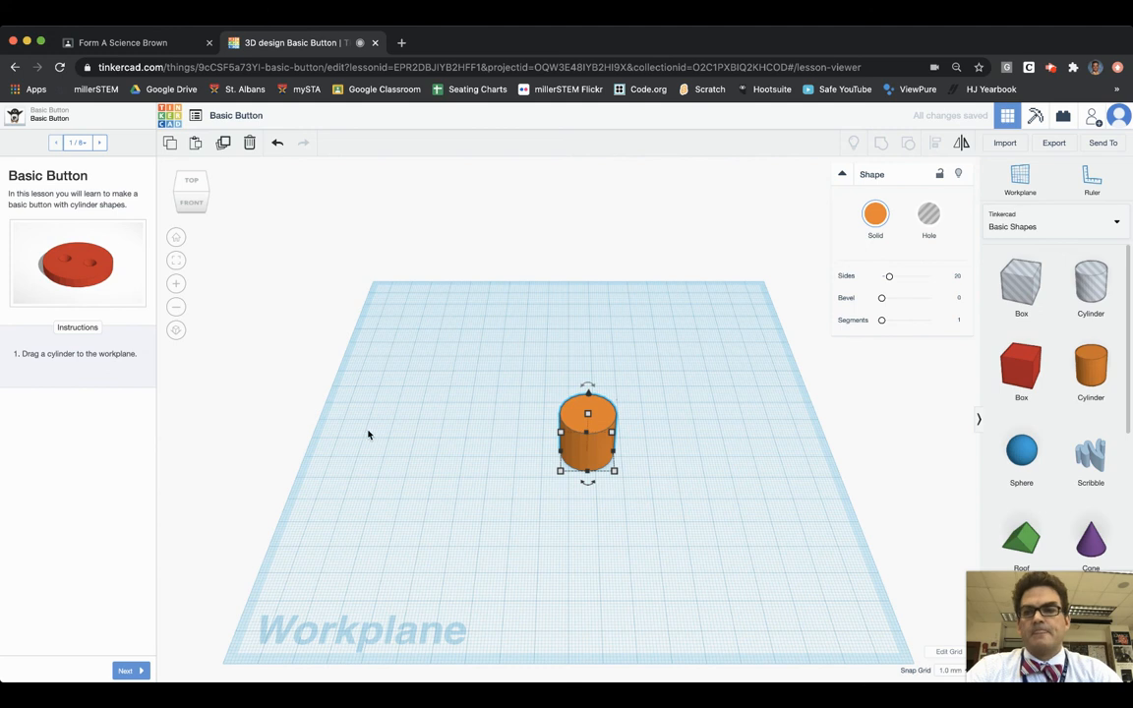
click(130, 671)
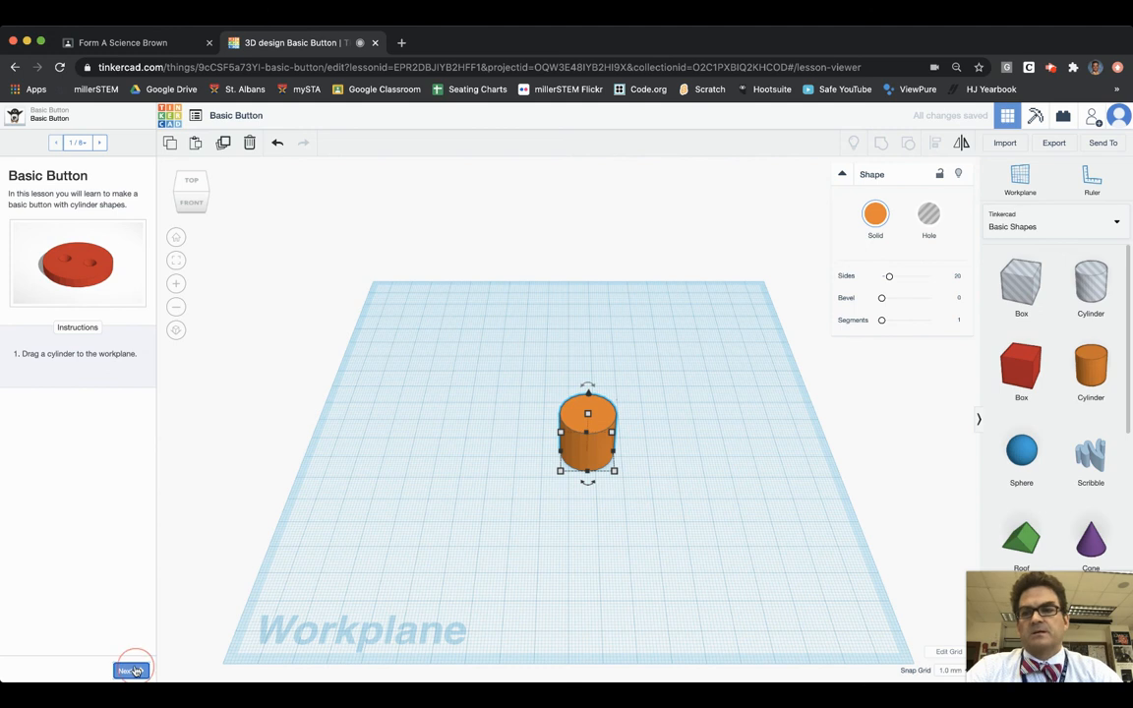
Advance the lesson and drag the cylinder's height handle down to 2.00 mm.
click(130, 668)
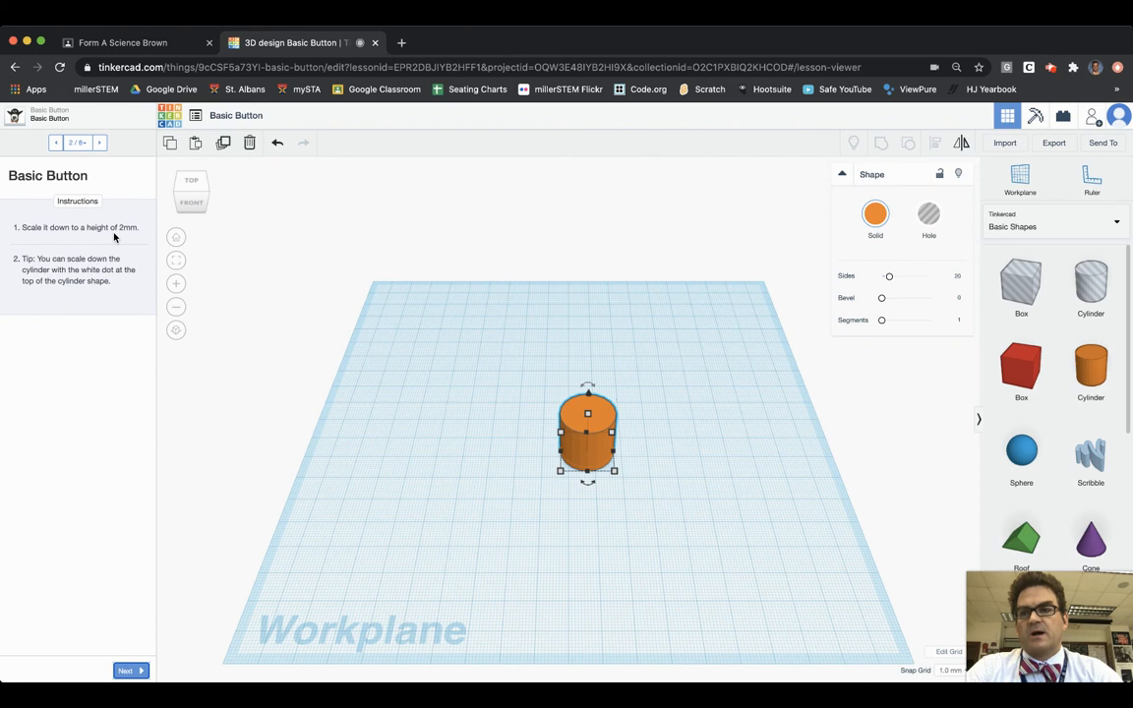
mouse_move(71, 266)
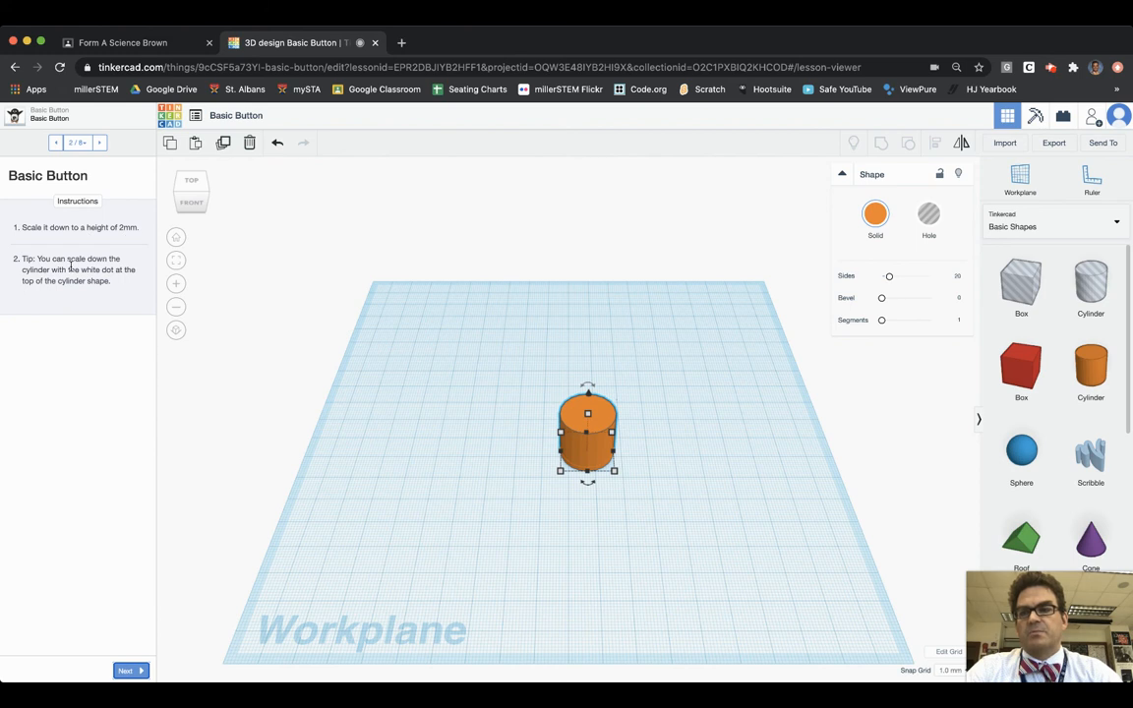
mouse_move(104, 295)
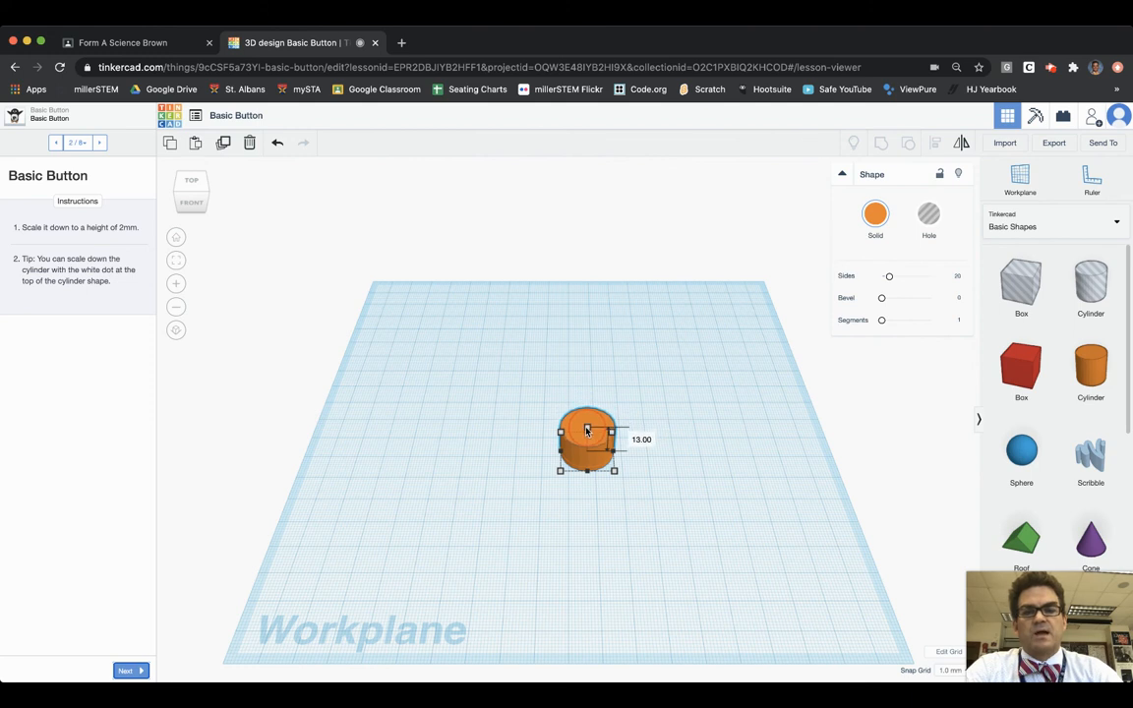
drag(586, 423, 586, 441)
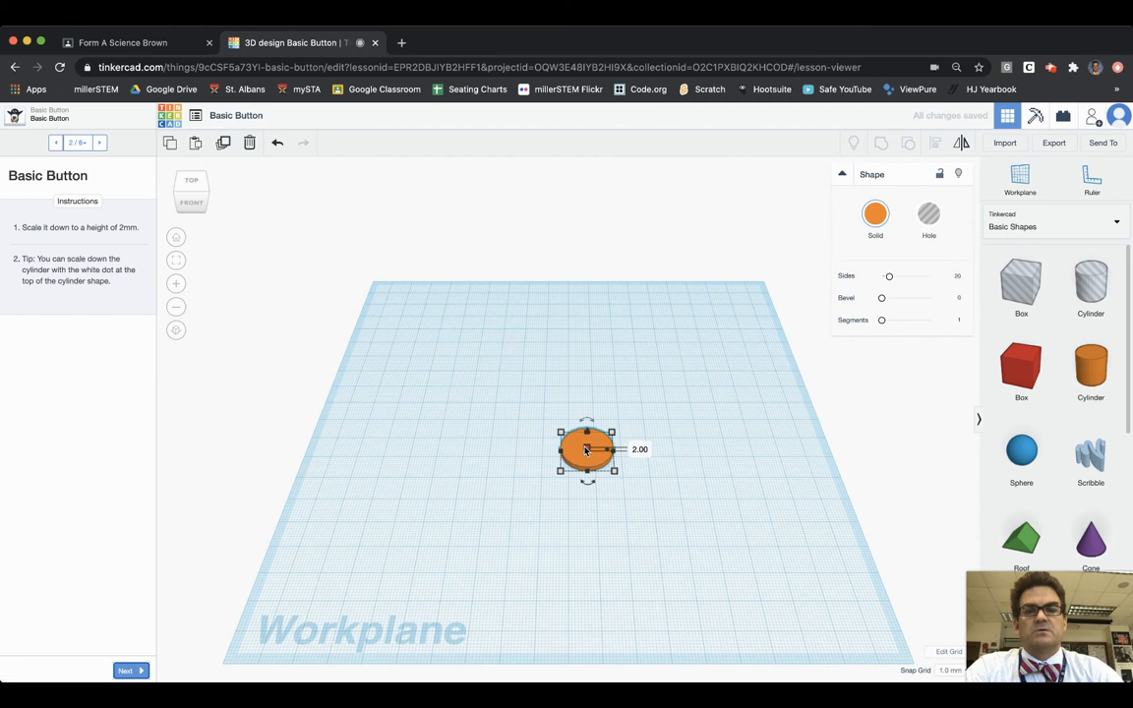
mouse_move(586, 453)
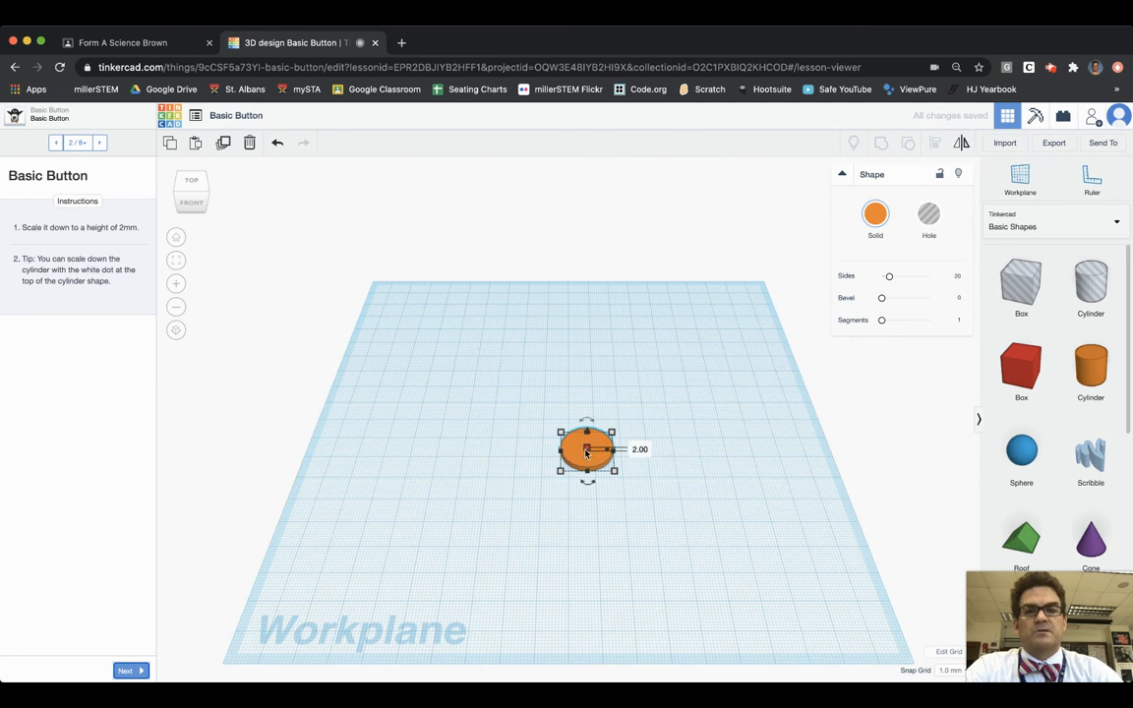
mouse_move(271, 464)
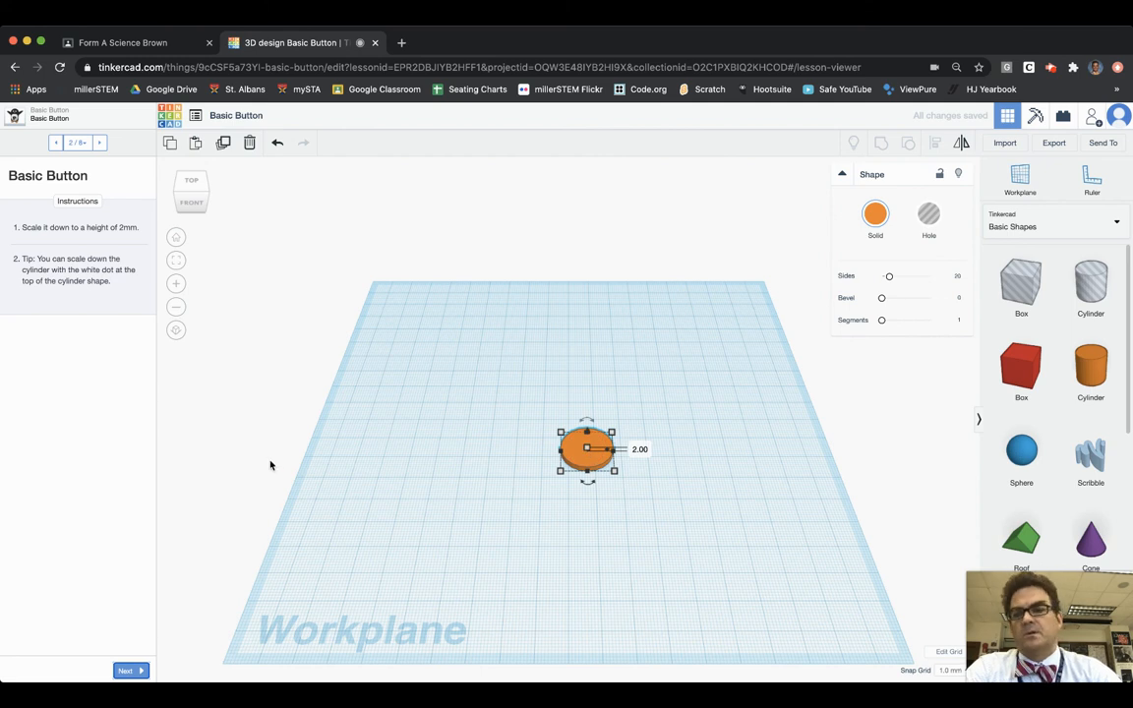
Advance the lesson, set the disc's dimension to 16 mm and deselect it.
click(128, 670)
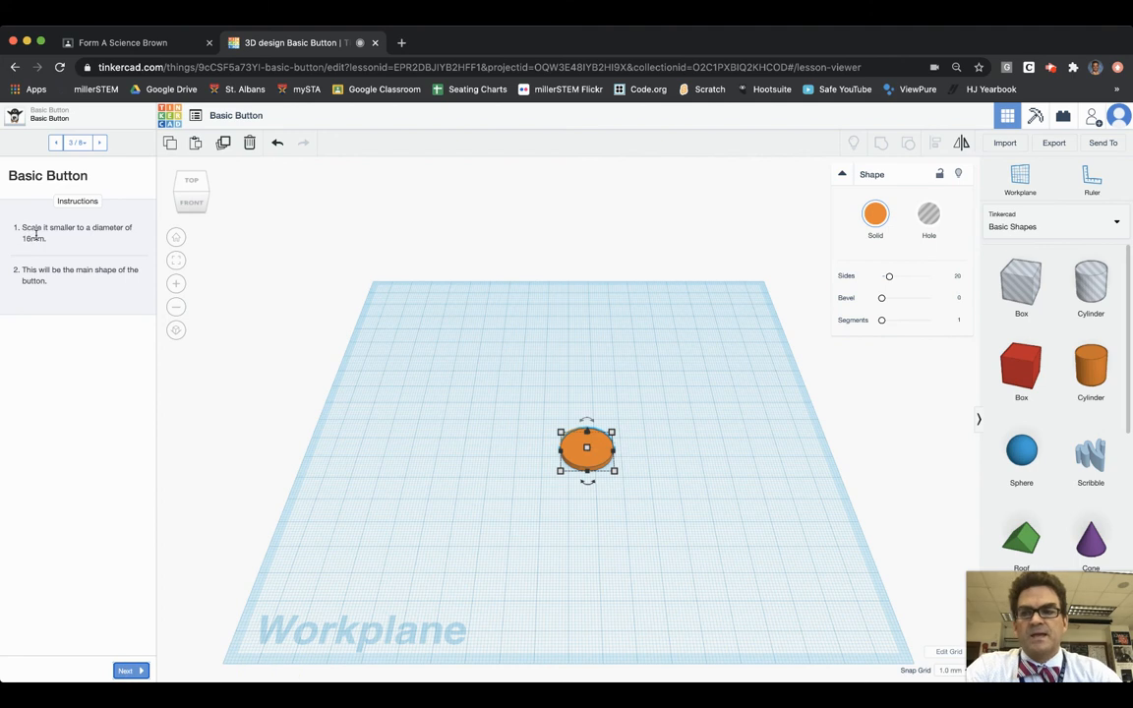
mouse_move(106, 240)
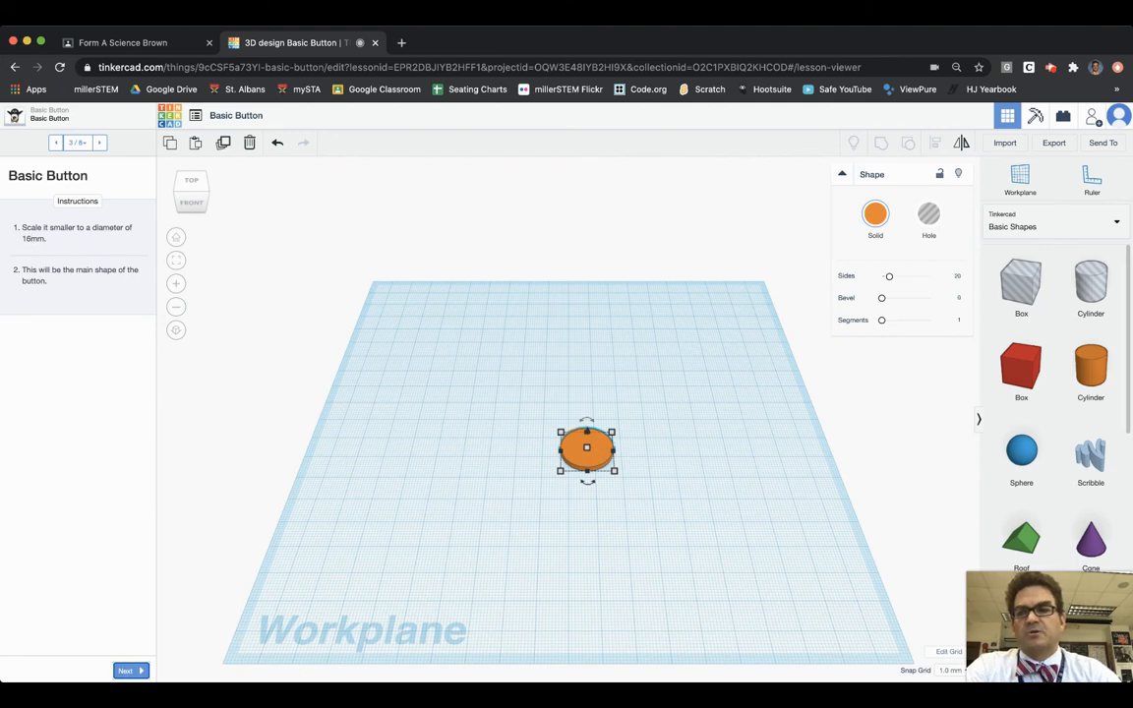
mouse_move(687, 484)
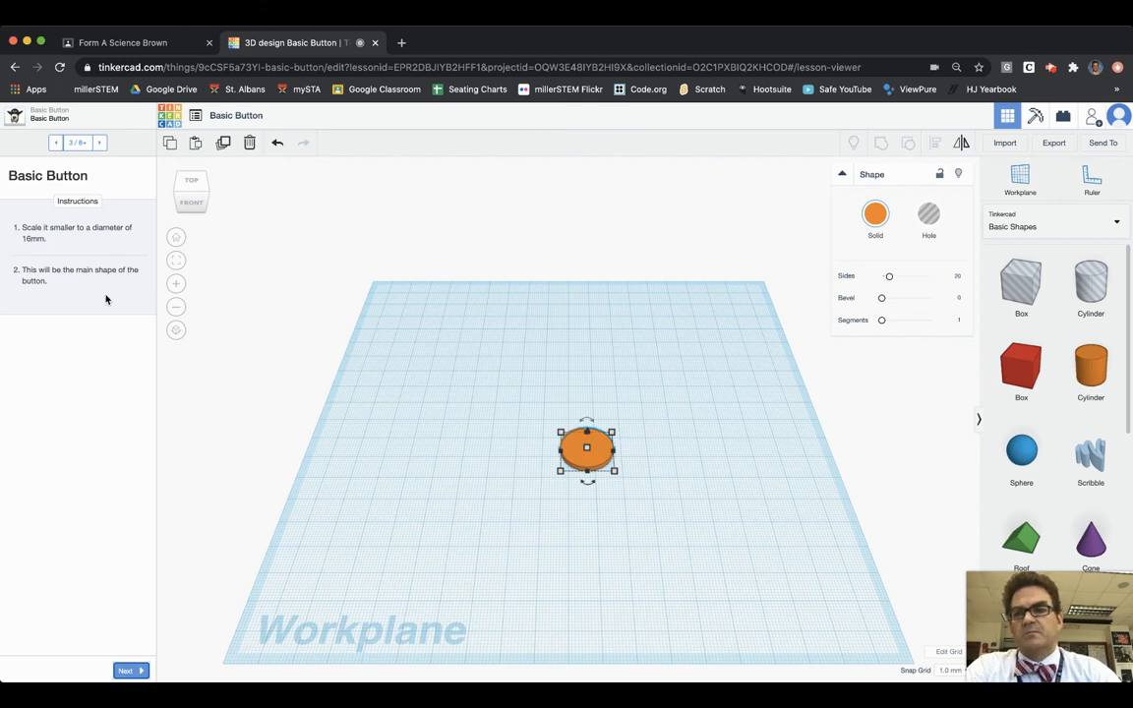
mouse_move(610, 523)
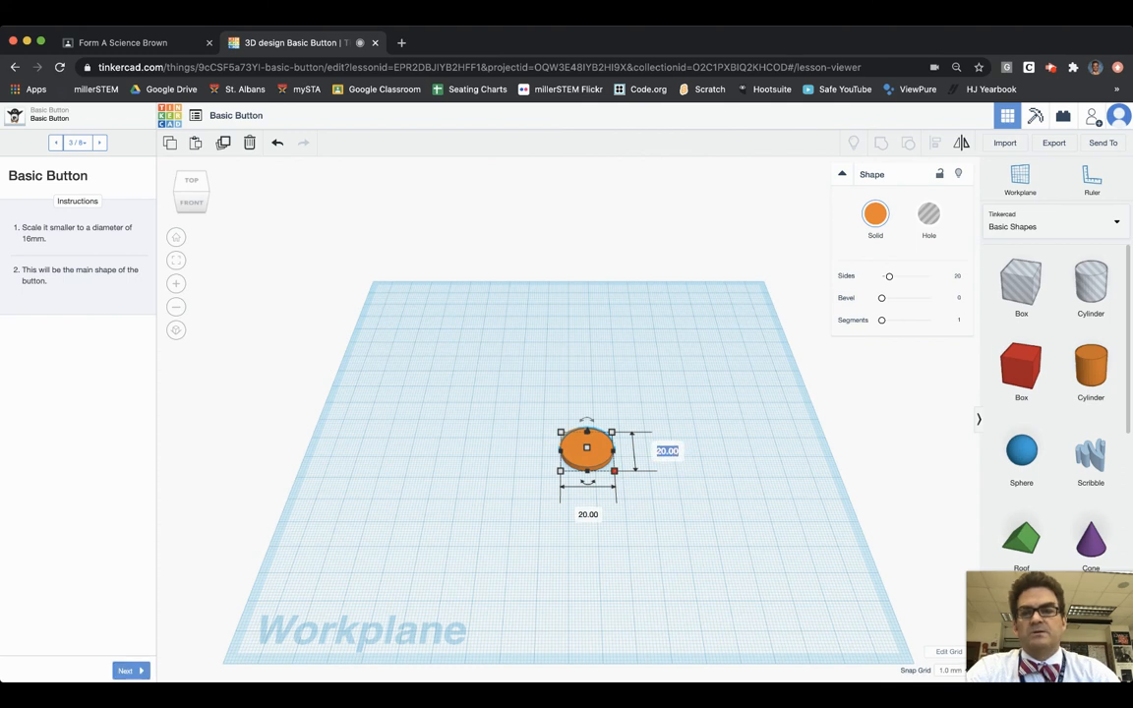
text(16)
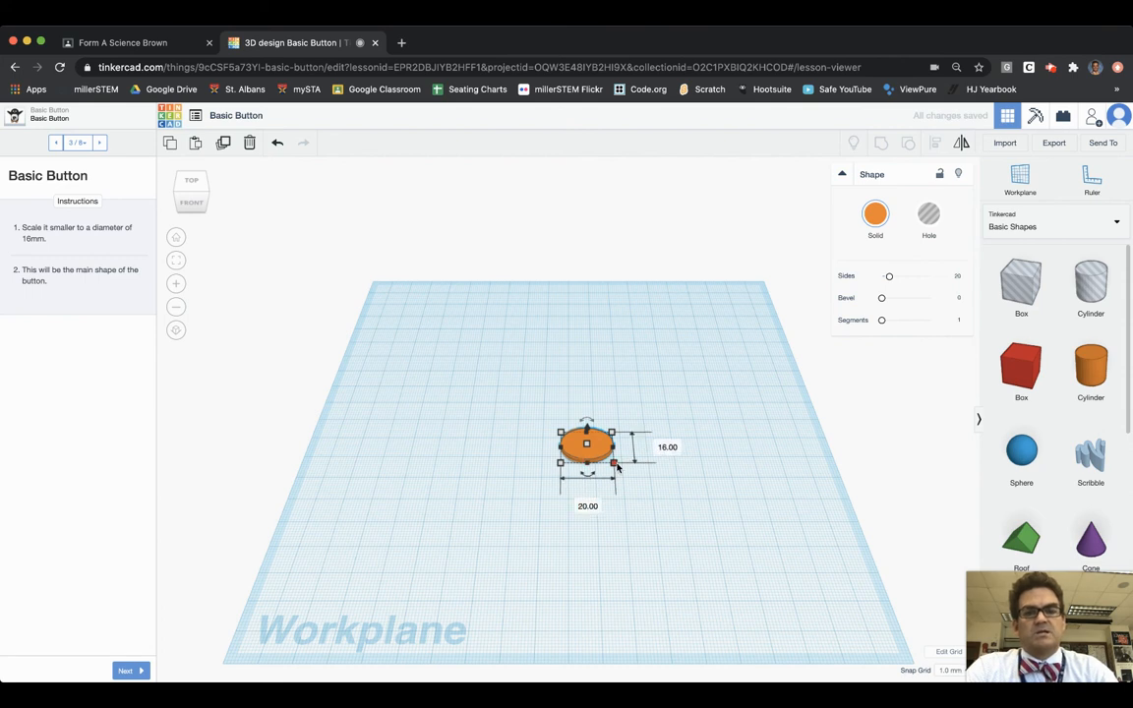
click(586, 506)
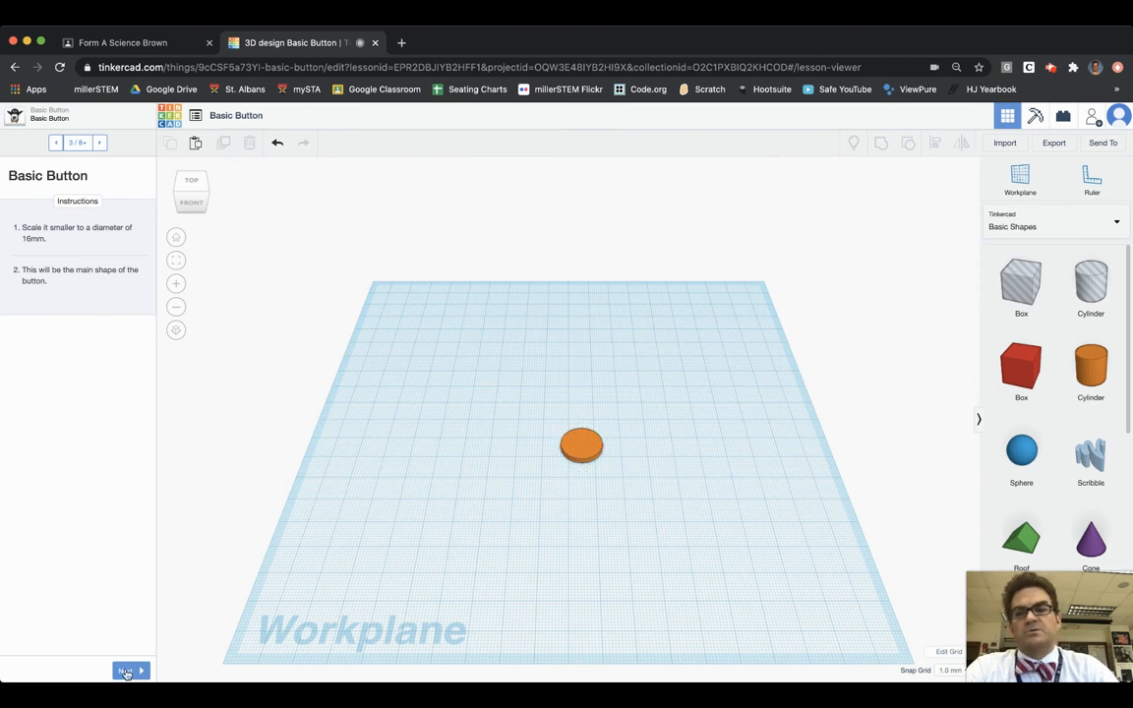
Advance to the holes step and drop a second cylinder beside the flat disc.
click(127, 670)
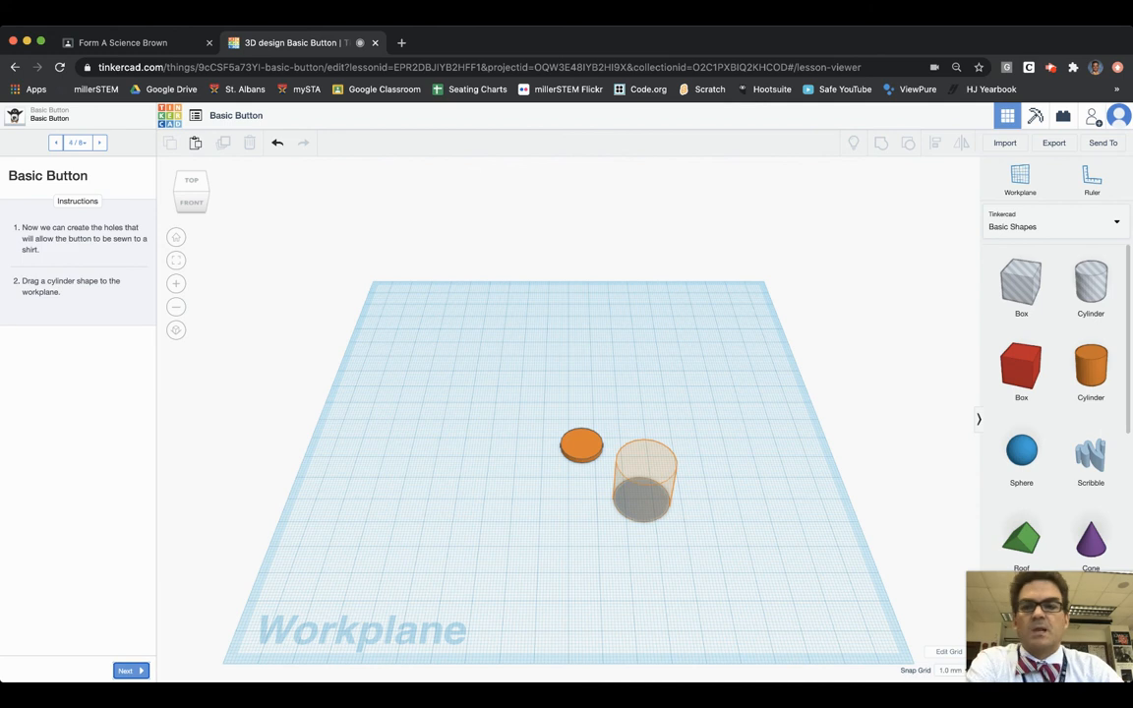
mouse_move(135, 408)
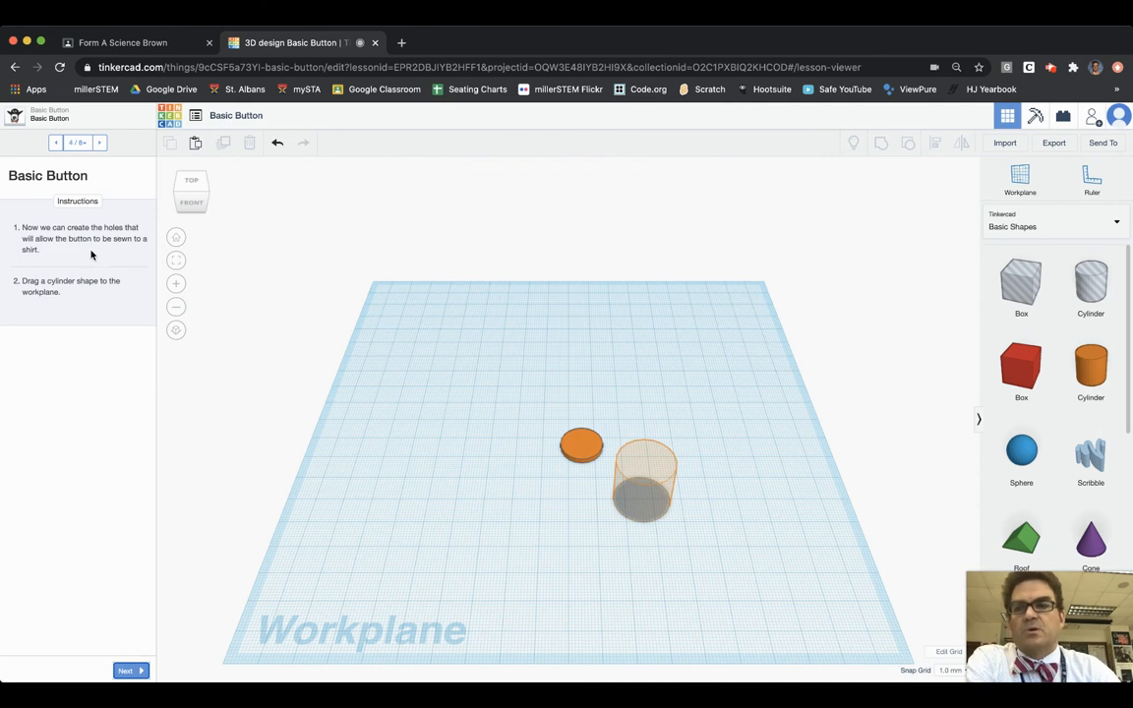
mouse_move(87, 299)
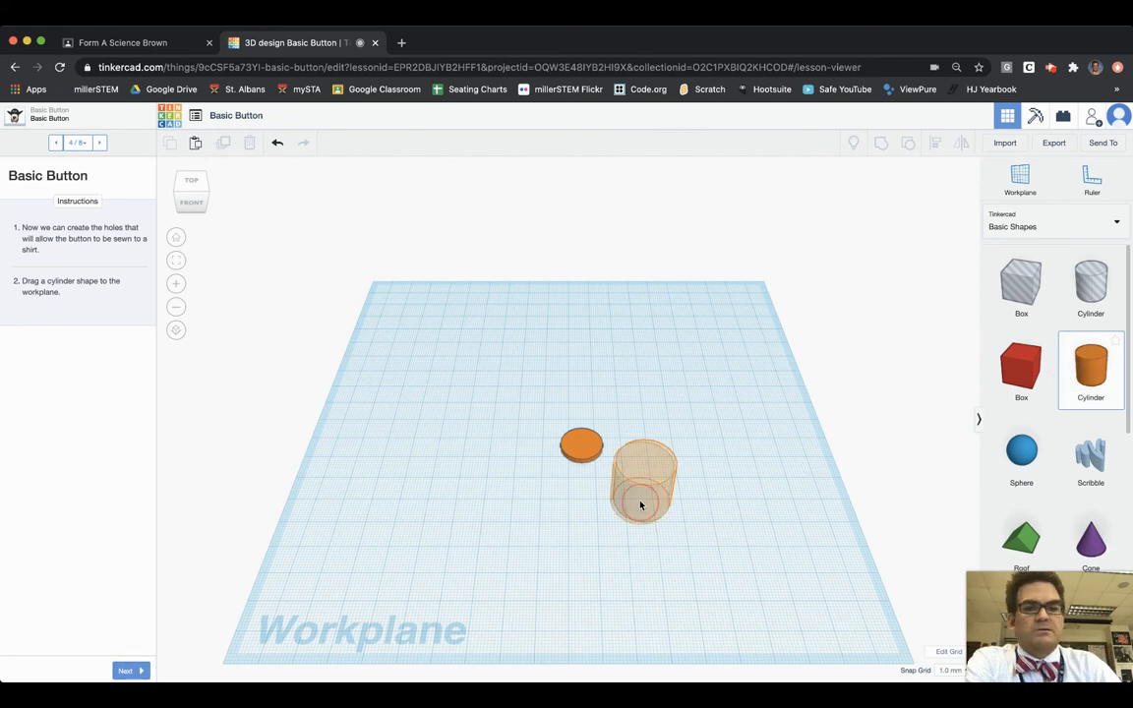
click(646, 482)
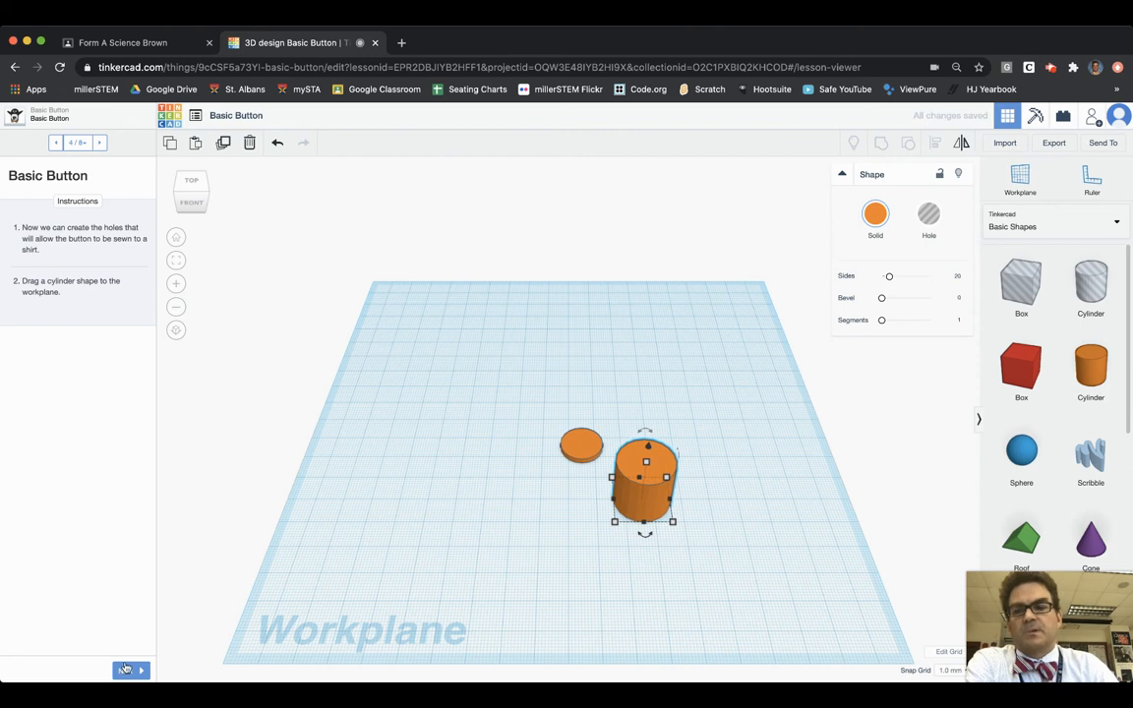
Advance the lesson and scale the new cylinder to 3 mm across.
click(129, 669)
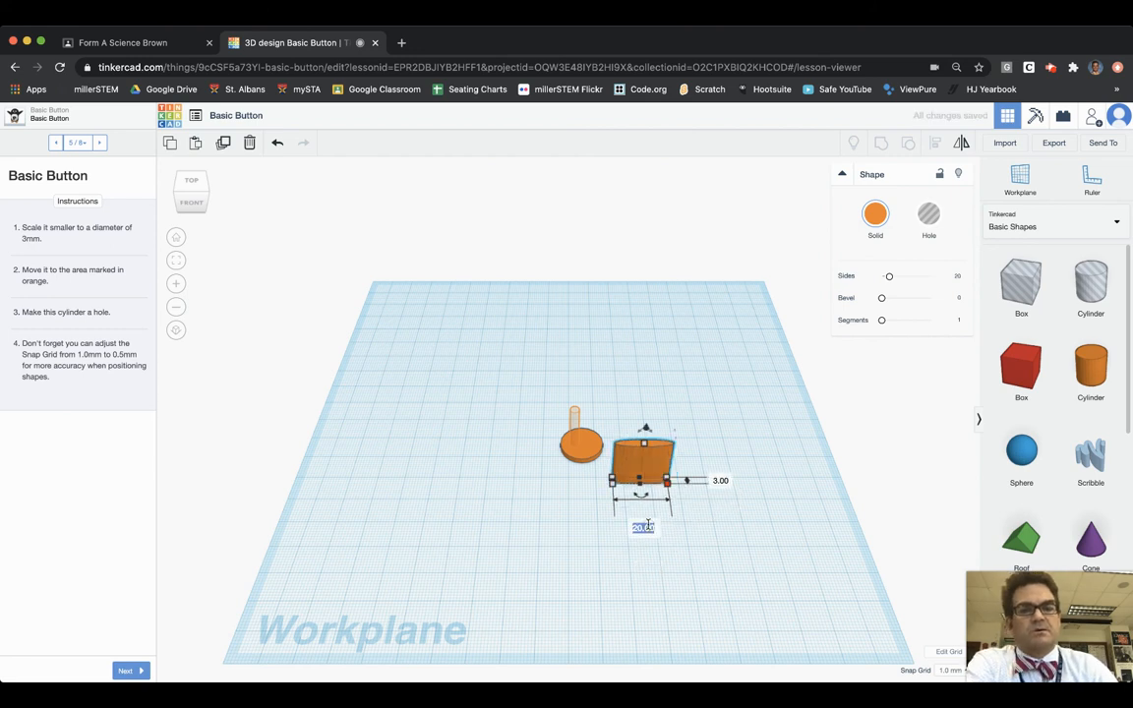
text(3)
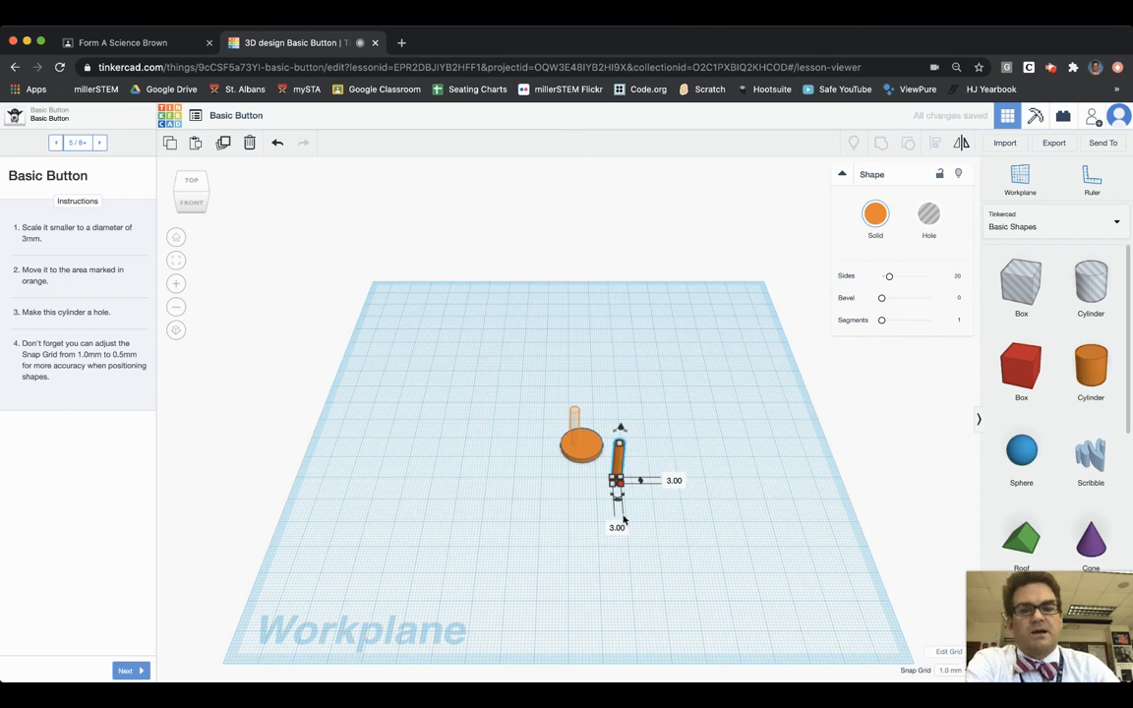
mouse_move(476, 472)
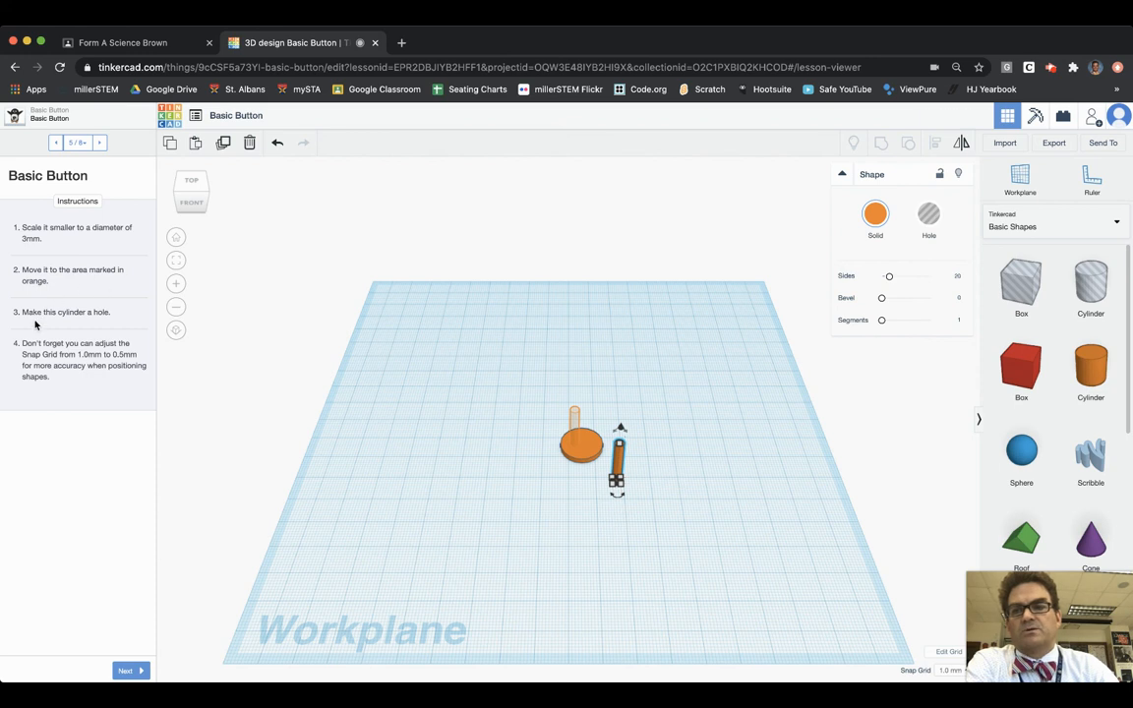
mouse_move(420, 441)
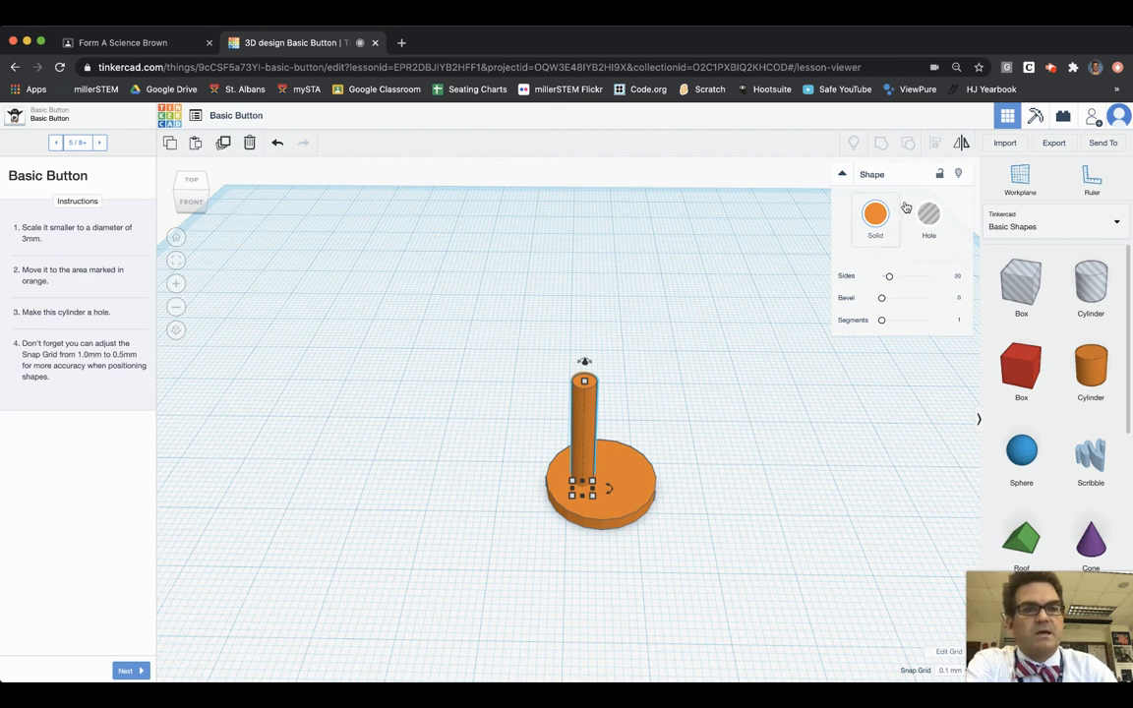
Turn the thin 3 mm cylinder on the disc into a hole via the Shape panel.
click(928, 214)
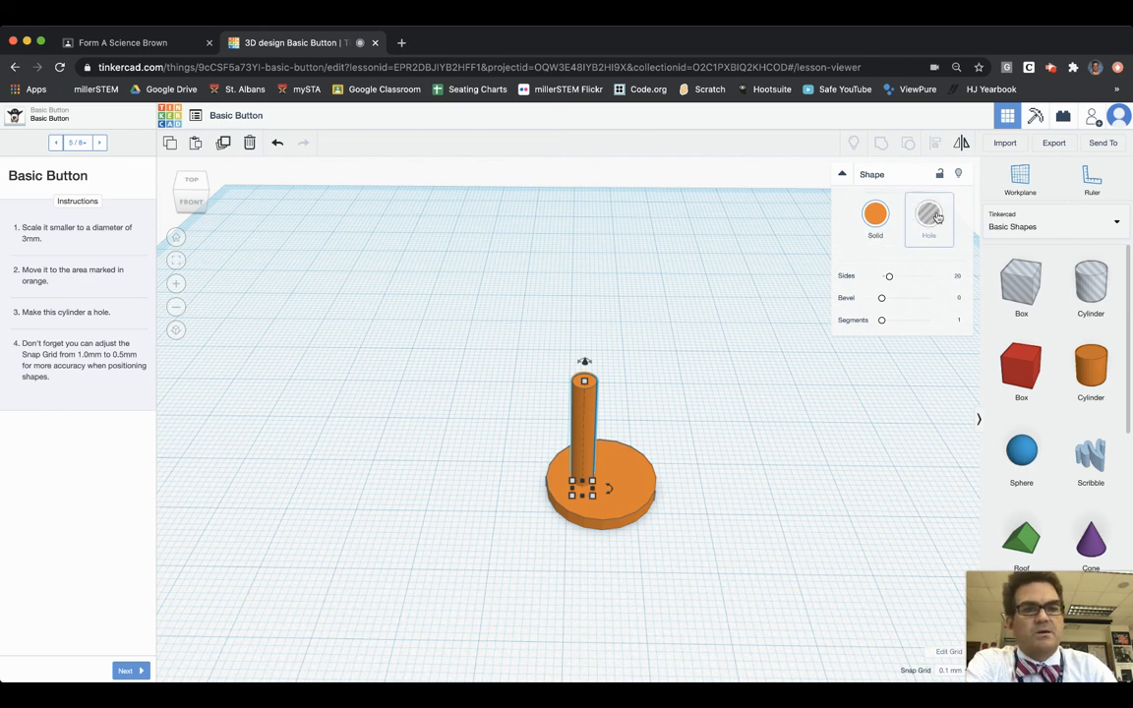
click(929, 216)
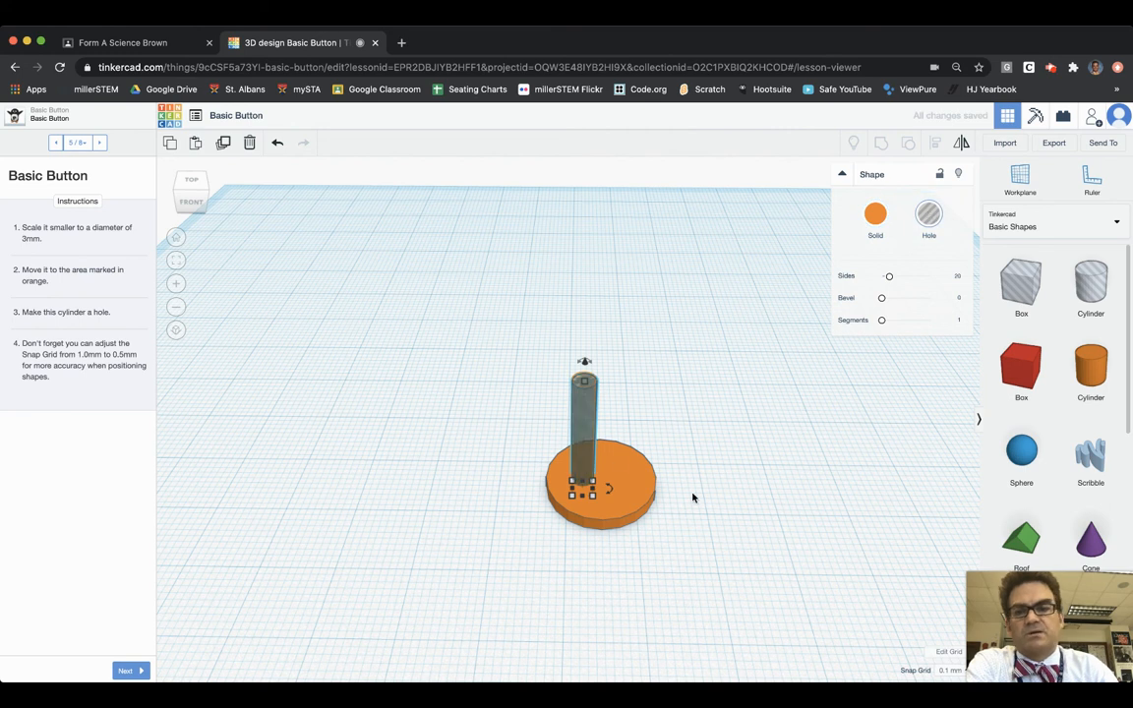
mouse_move(110, 397)
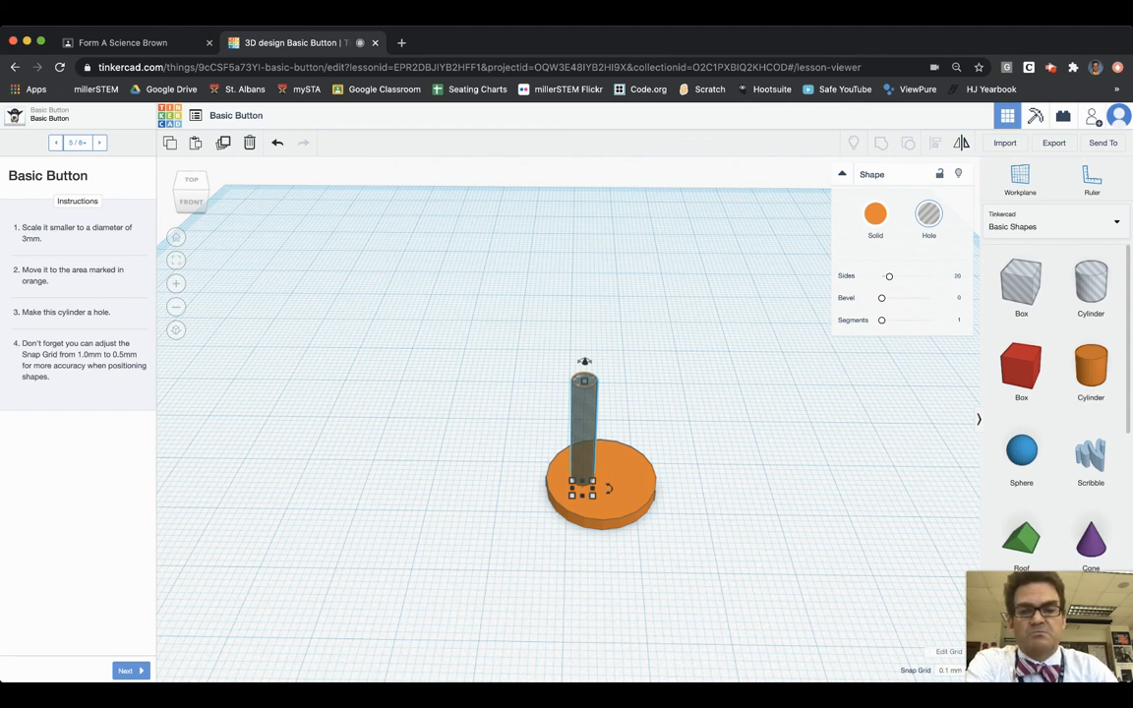
click(127, 670)
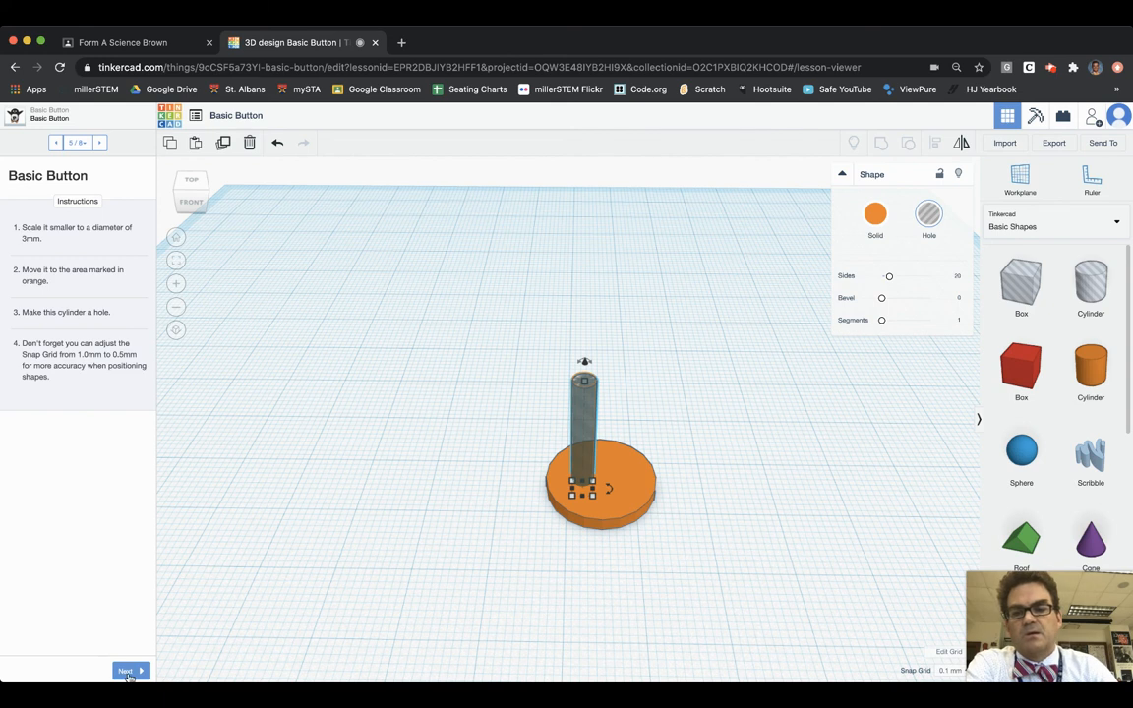
Advance to the copy step, paste a second hole onto the disc and check both holes.
click(130, 671)
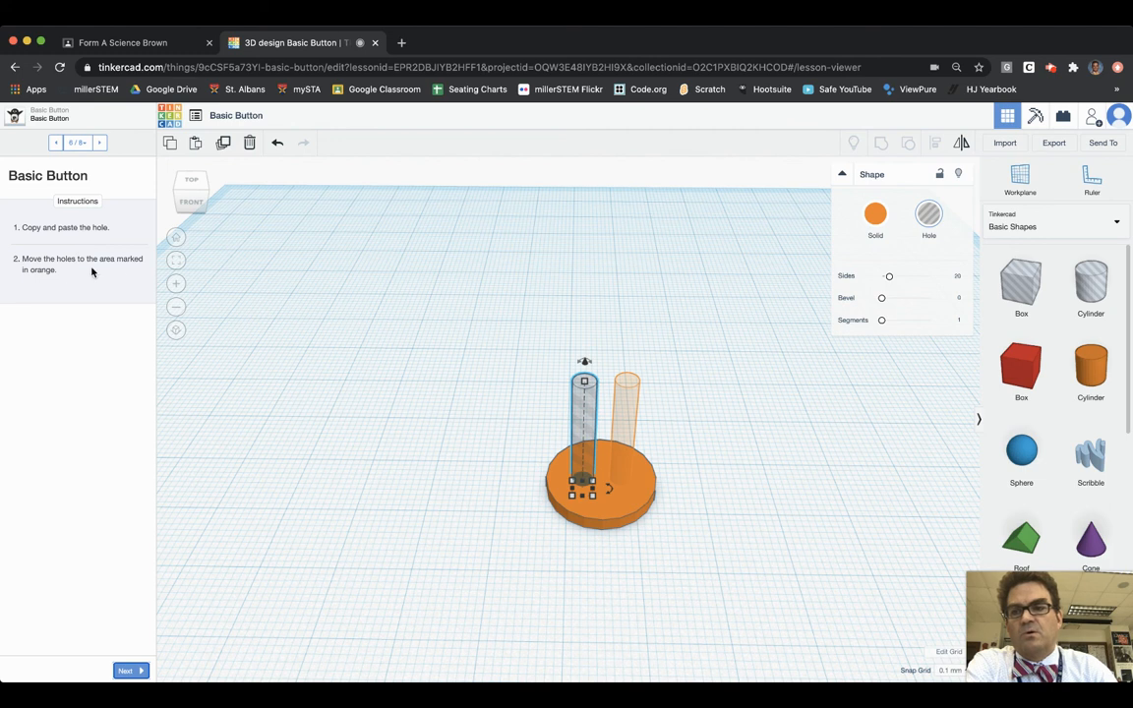
mouse_move(594, 419)
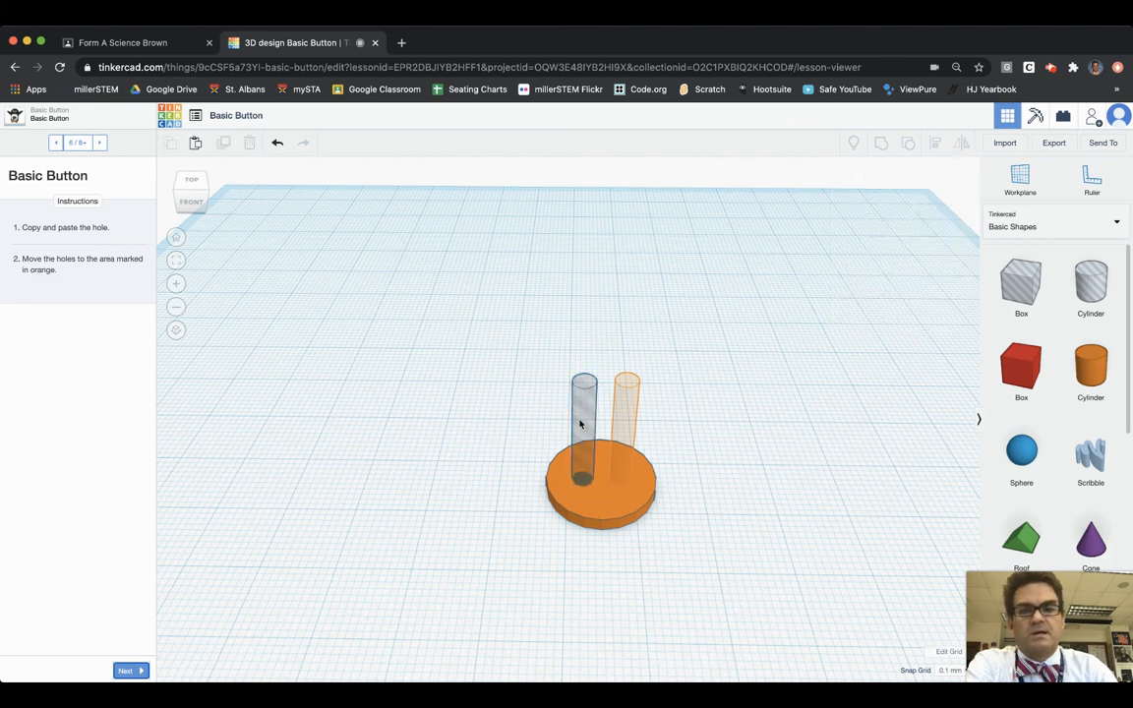
click(582, 413)
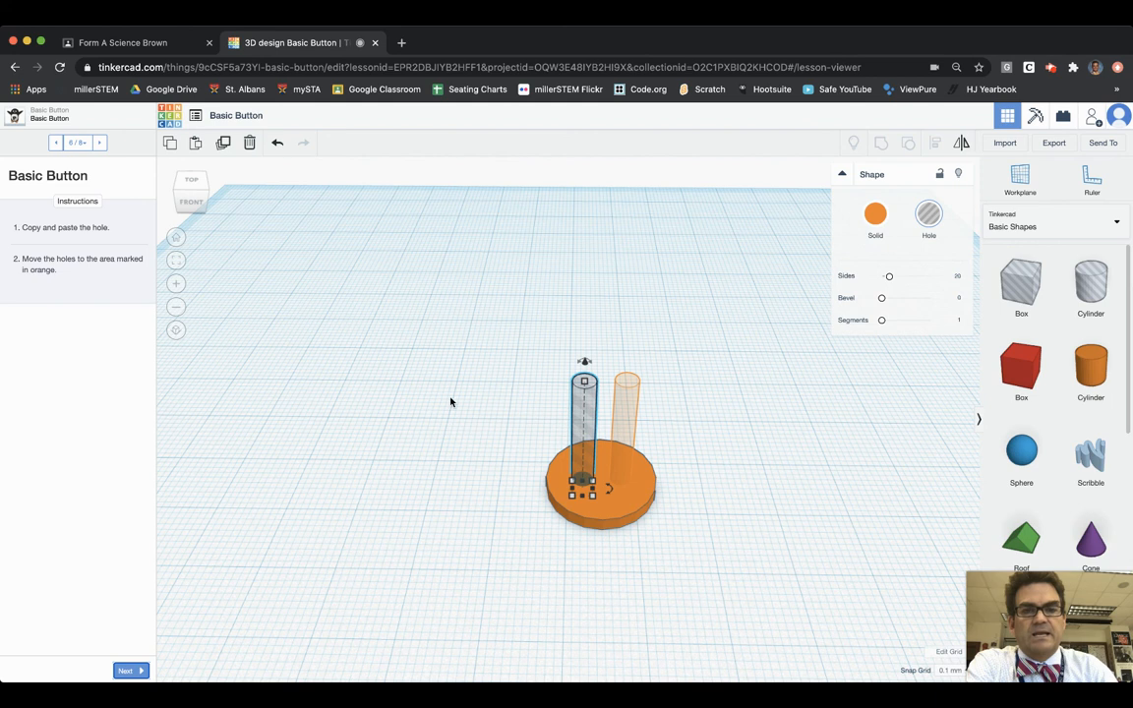
mouse_move(456, 405)
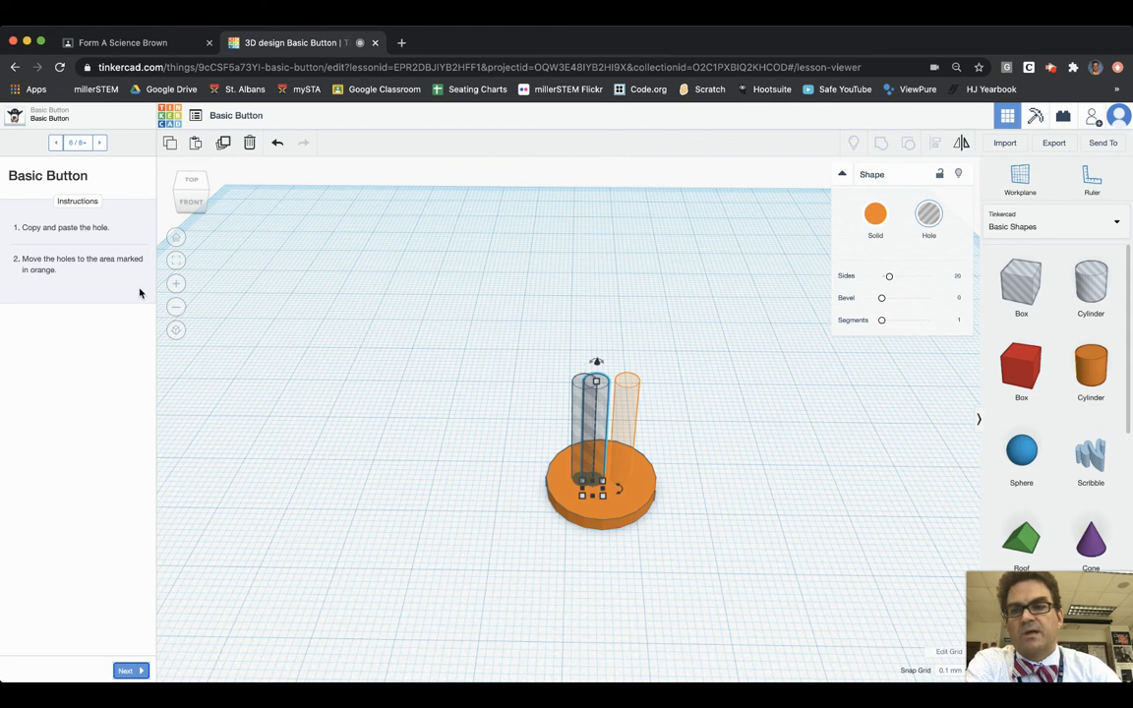
mouse_move(602, 431)
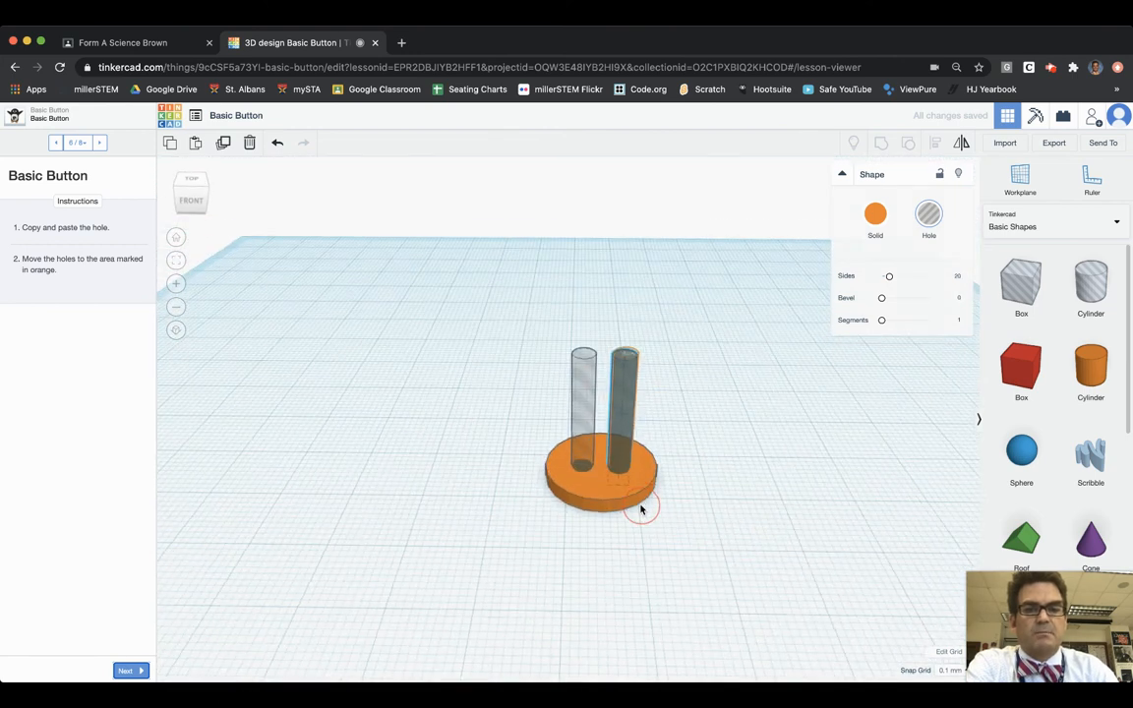
drag(641, 510, 641, 559)
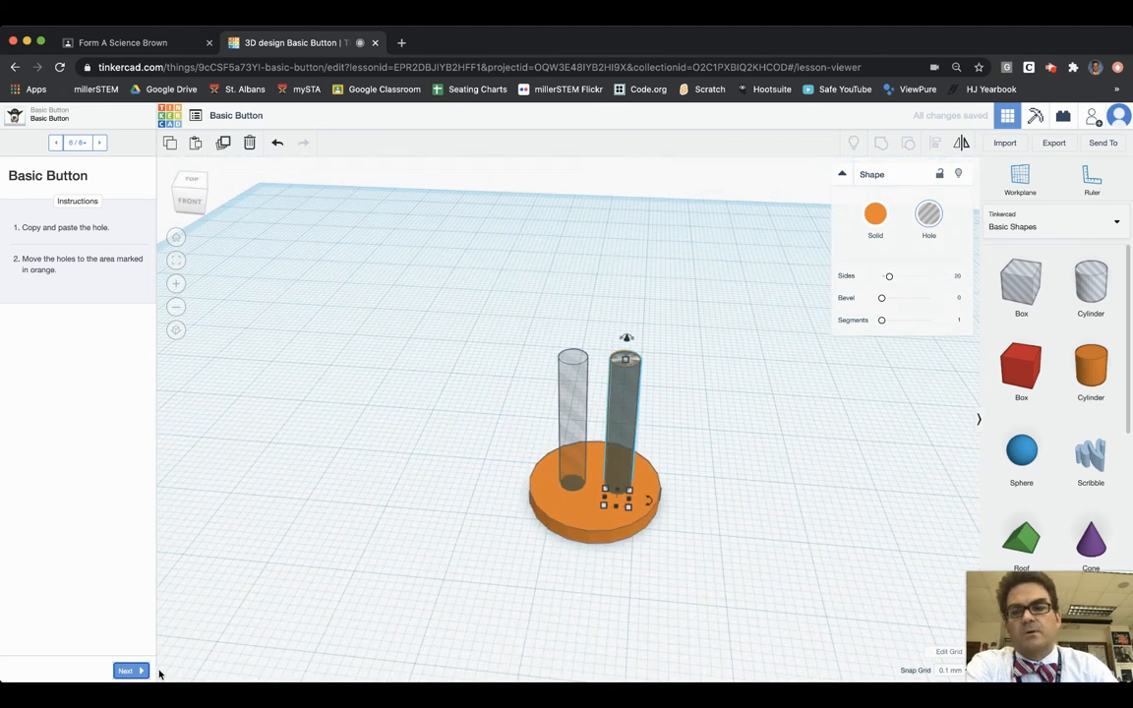
Advance to the grouping step and select the disc with both hole cylinders.
click(126, 671)
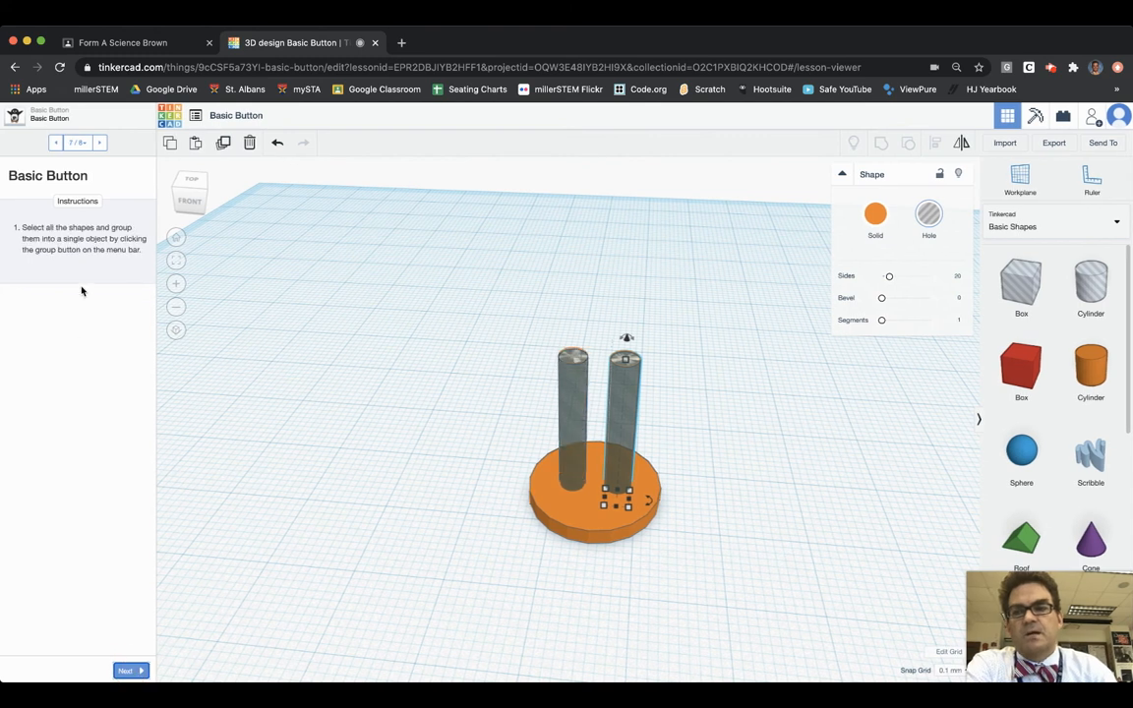
mouse_move(65, 263)
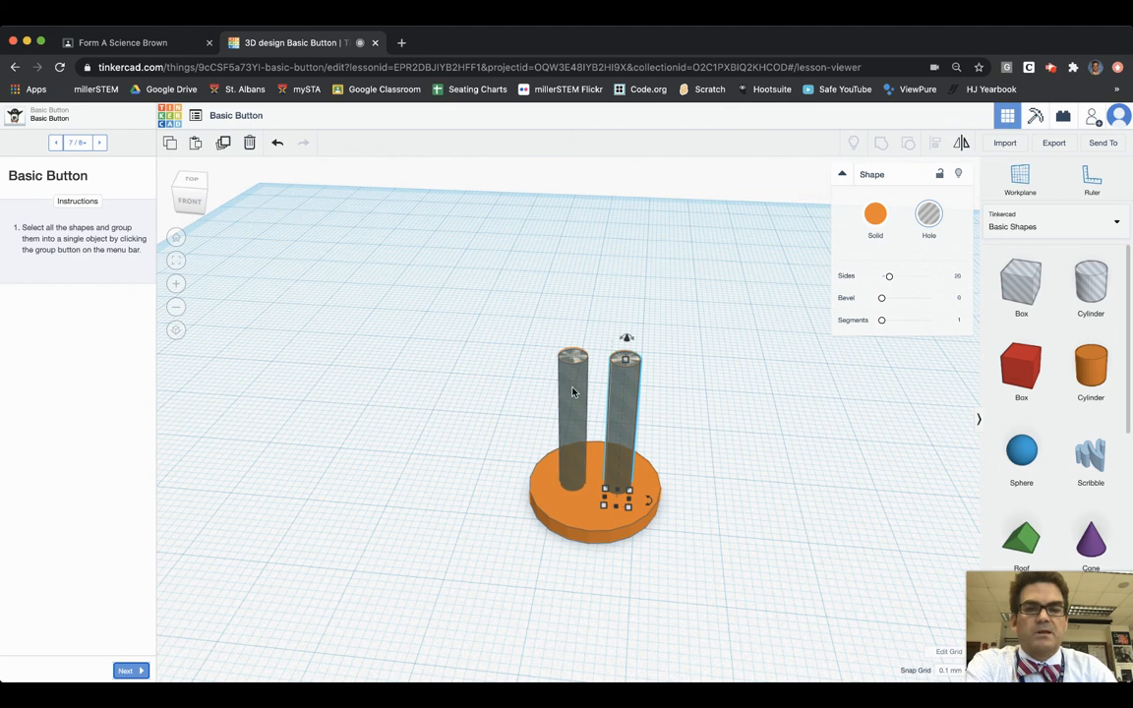
click(580, 315)
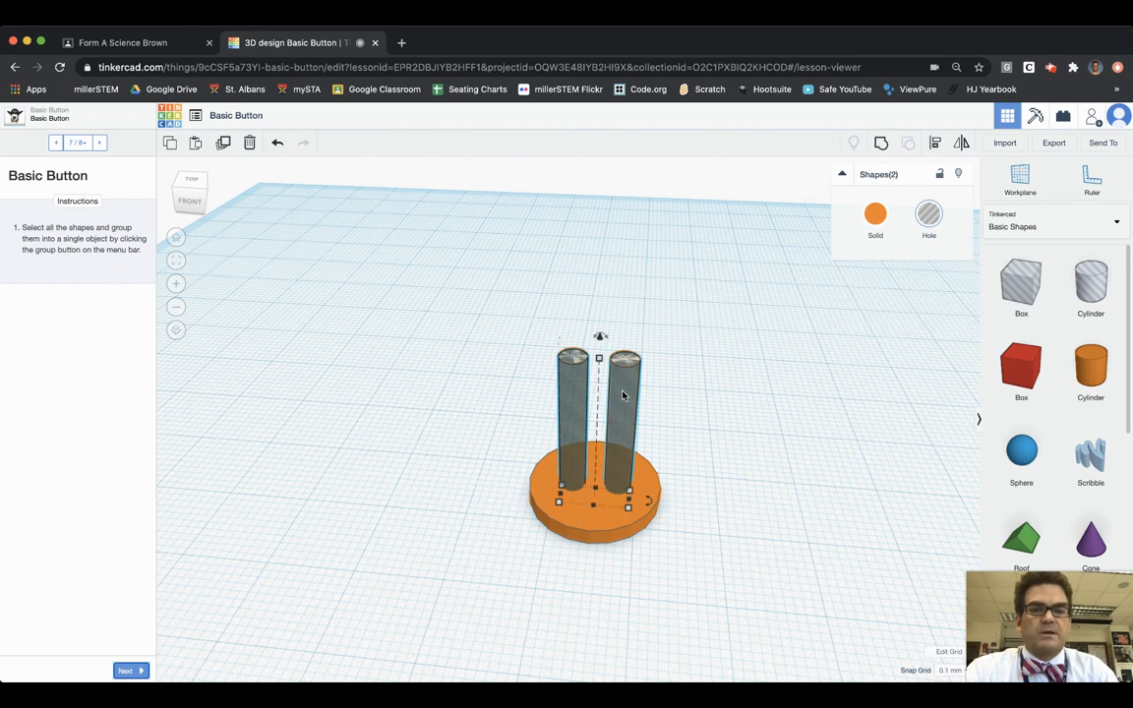
click(590, 512)
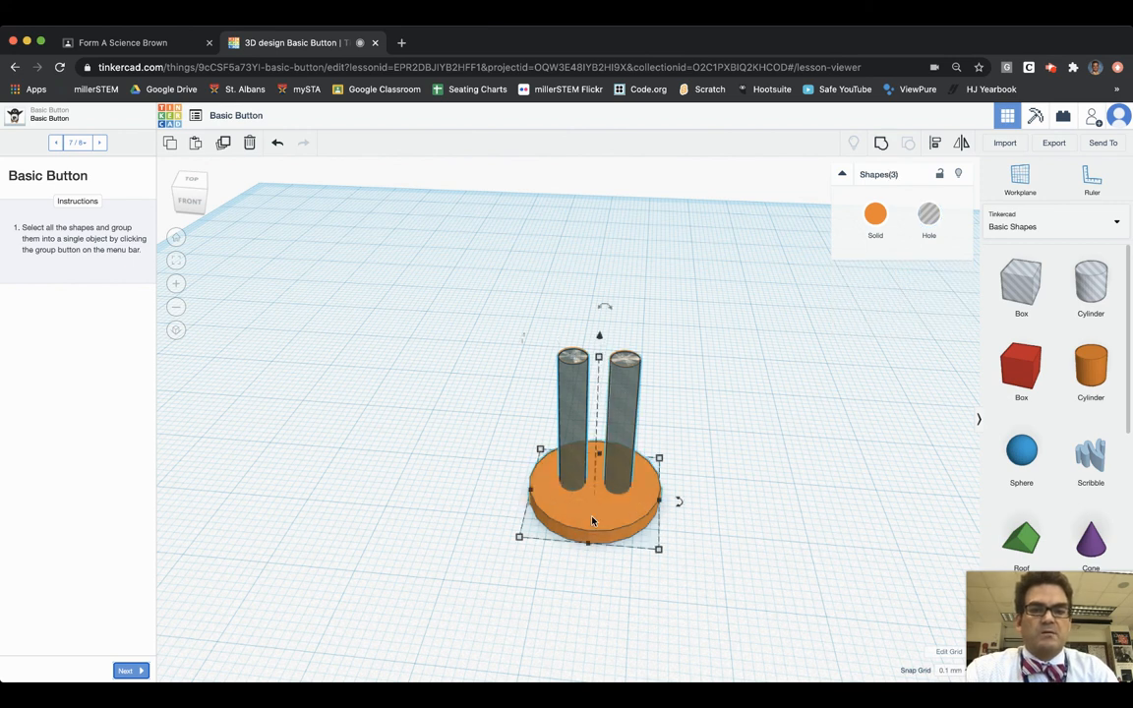
mouse_move(619, 488)
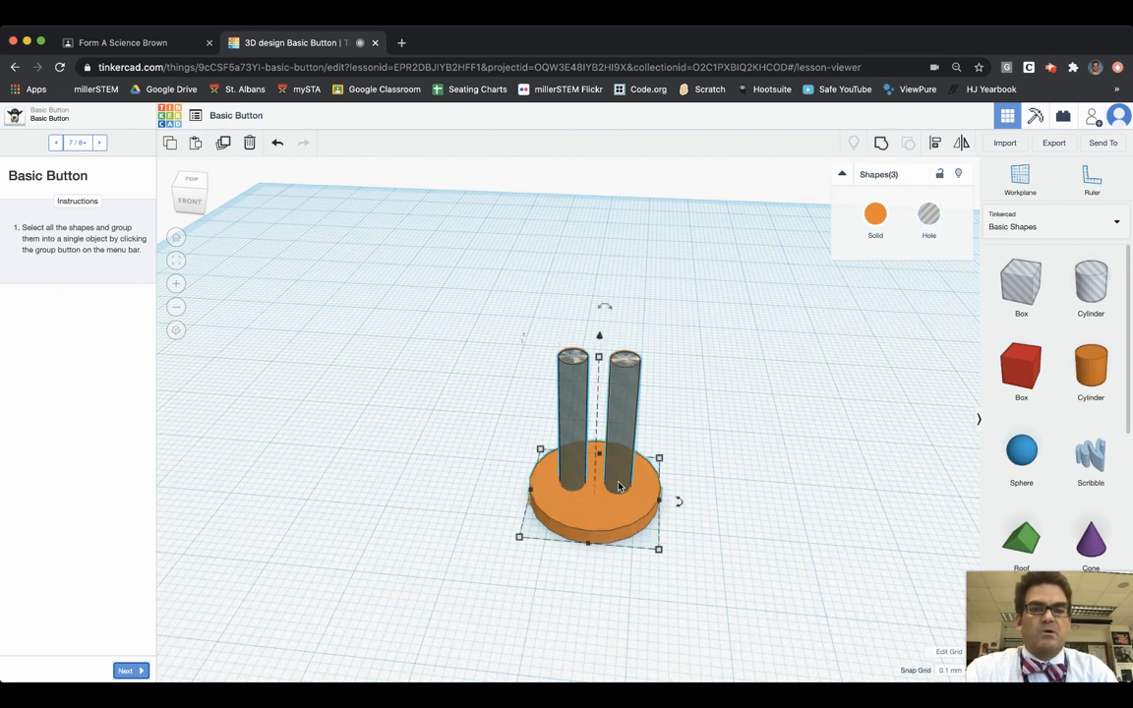
mouse_move(484, 484)
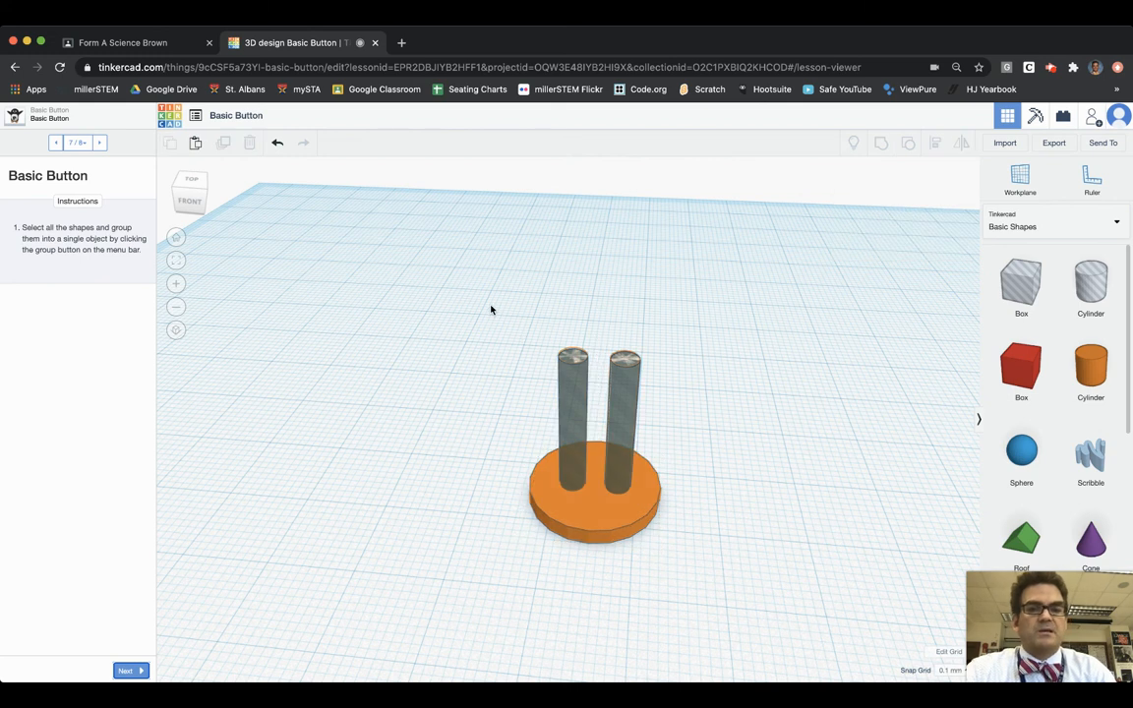
drag(491, 311, 692, 560)
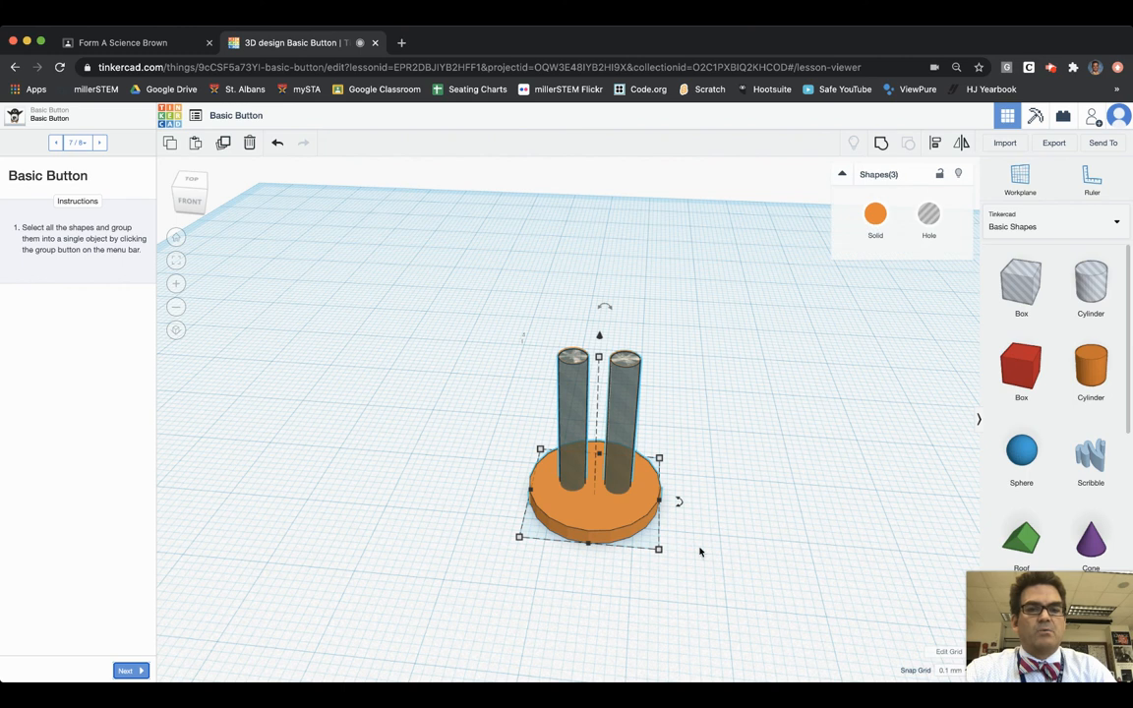
mouse_move(358, 468)
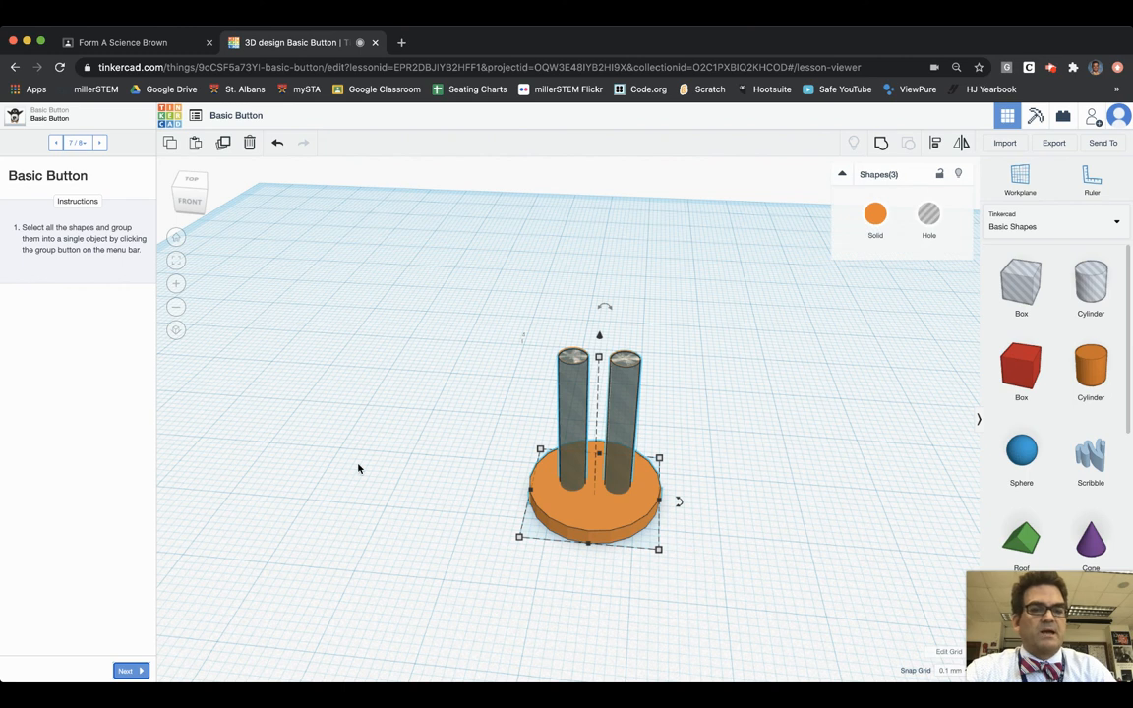
Clear the selection and box-select all three shapes again.
click(358, 468)
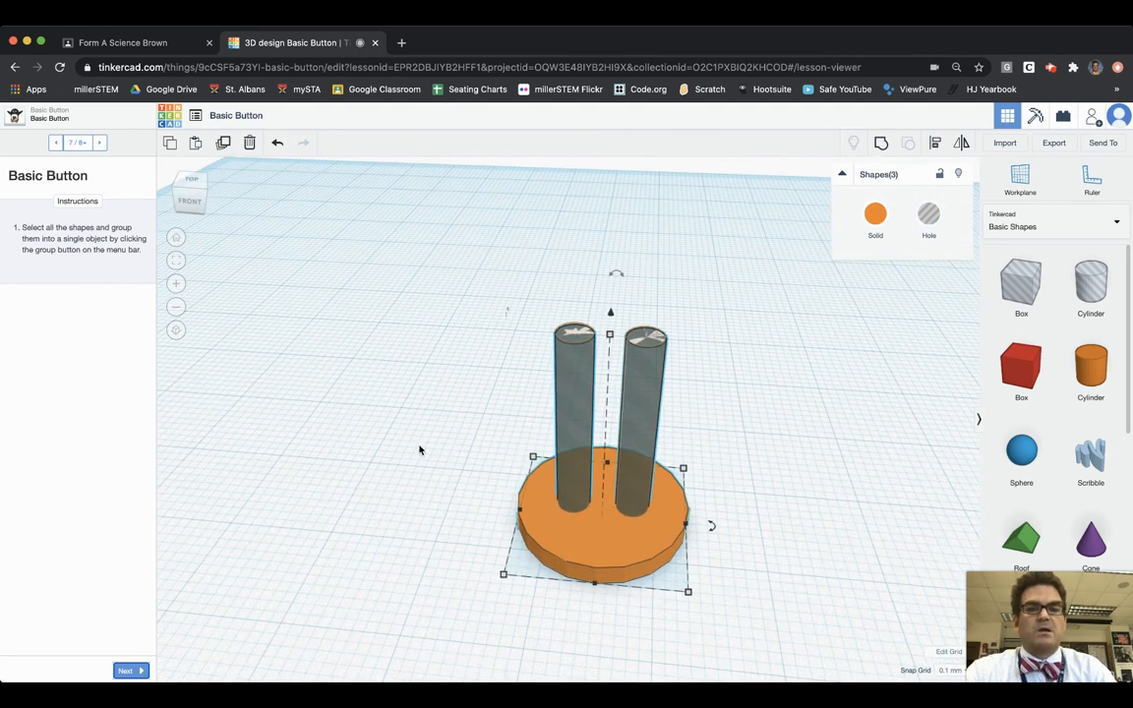
click(484, 271)
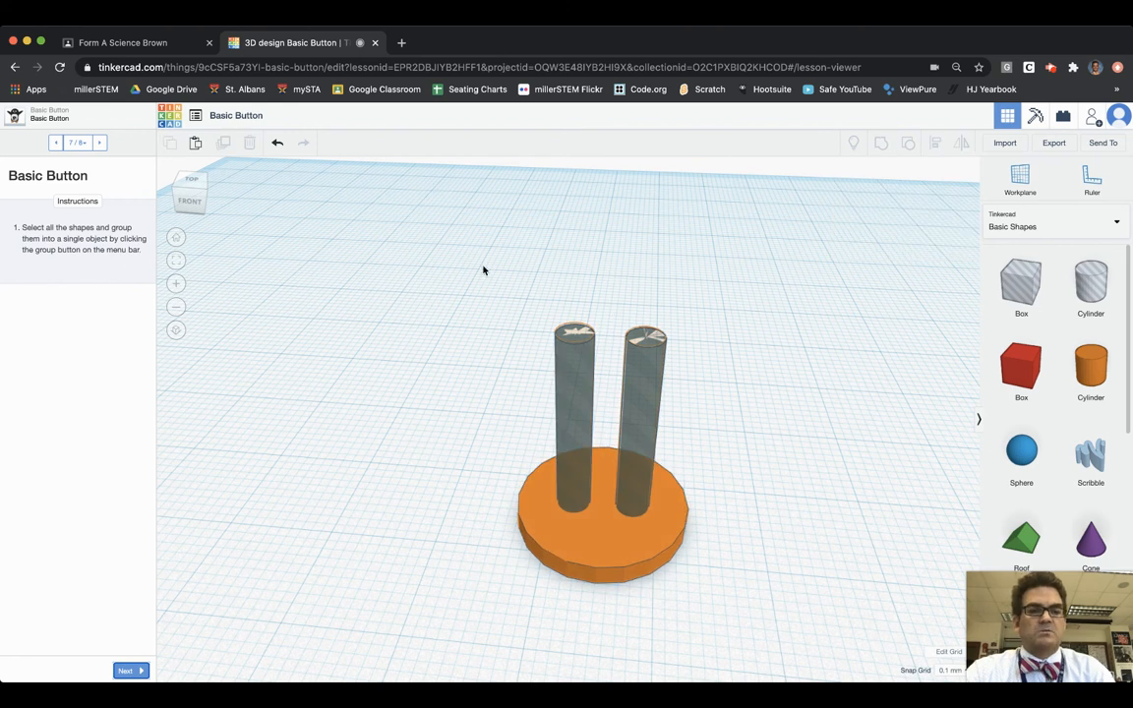
drag(484, 267, 673, 598)
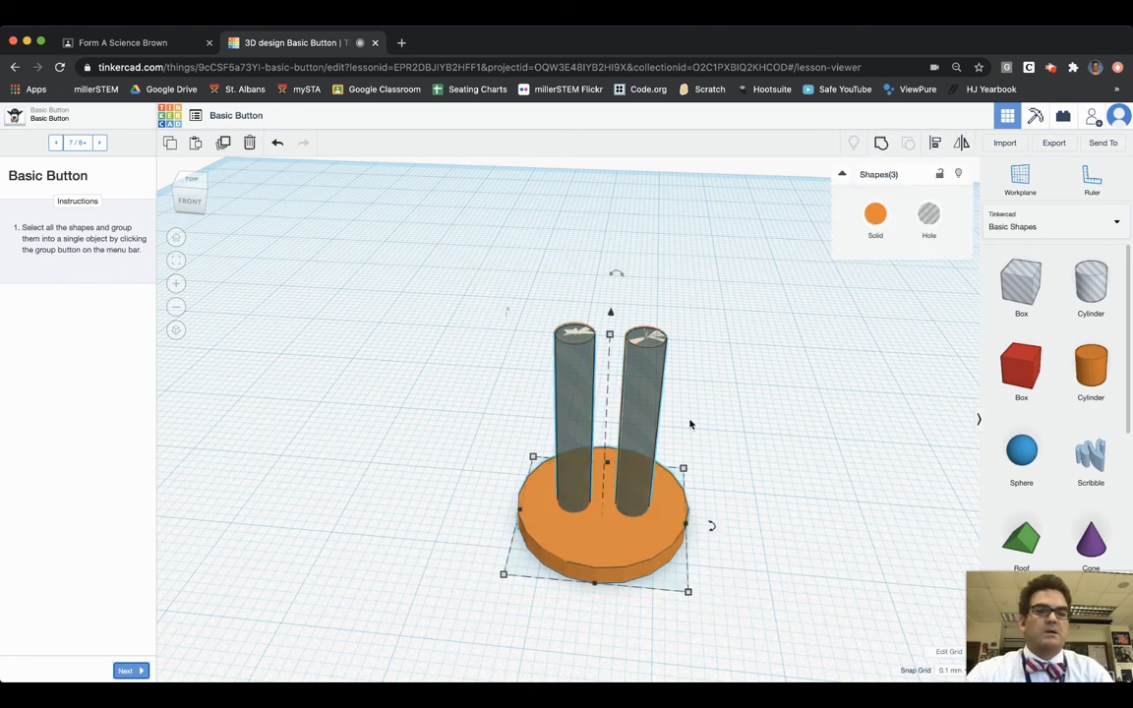
mouse_move(755, 455)
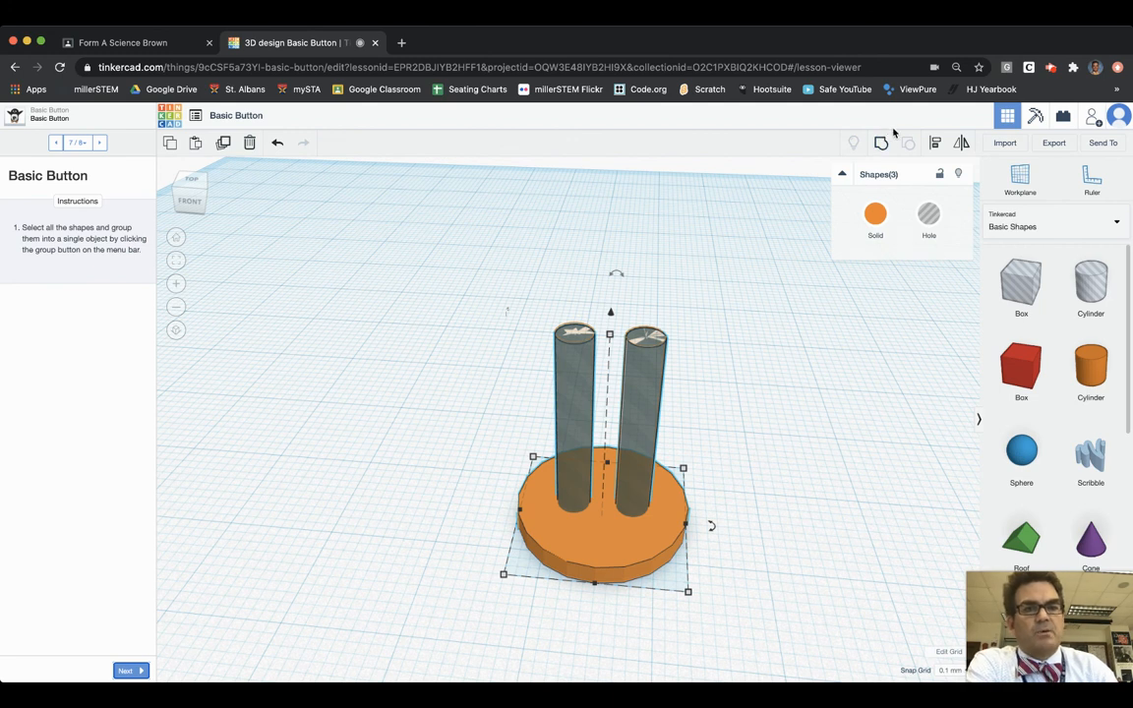
mouse_move(881, 141)
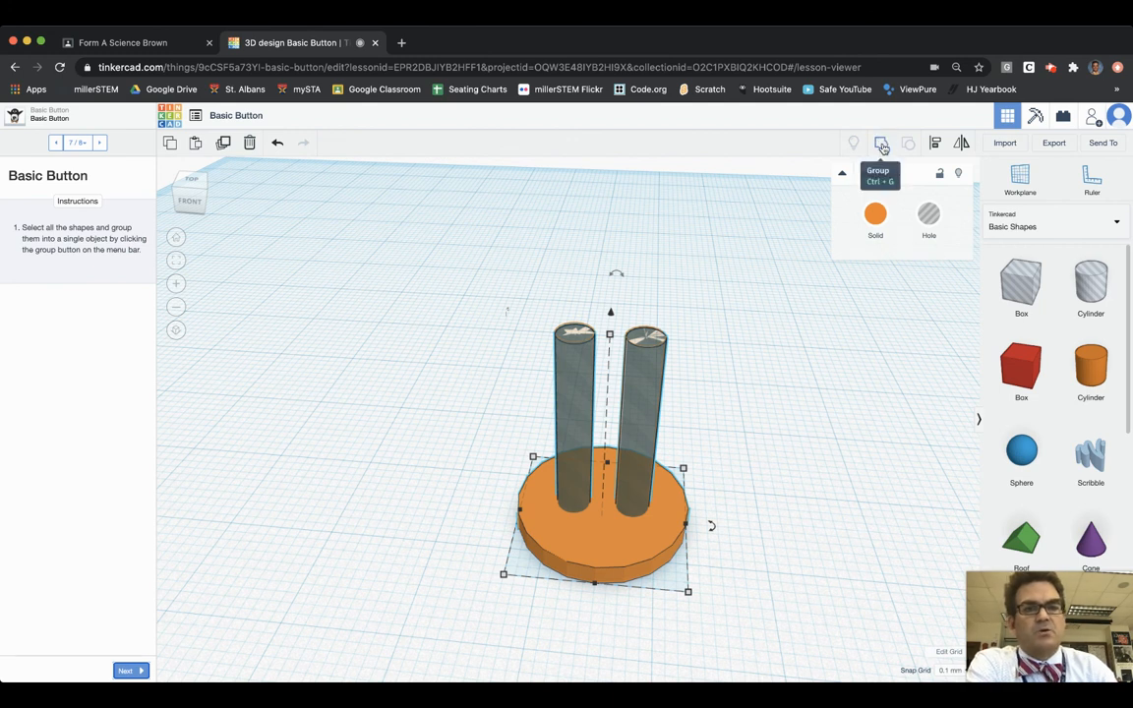
Group the disc and both cylinders into one two-holed button and advance the lesson.
click(881, 142)
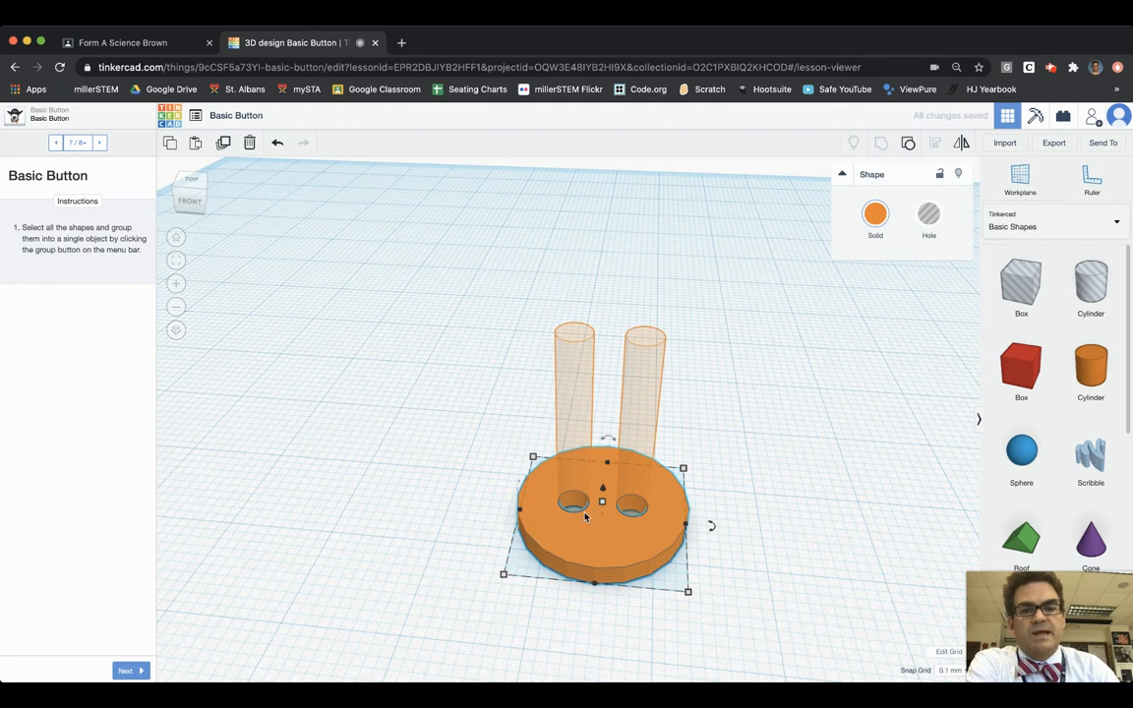
mouse_move(756, 492)
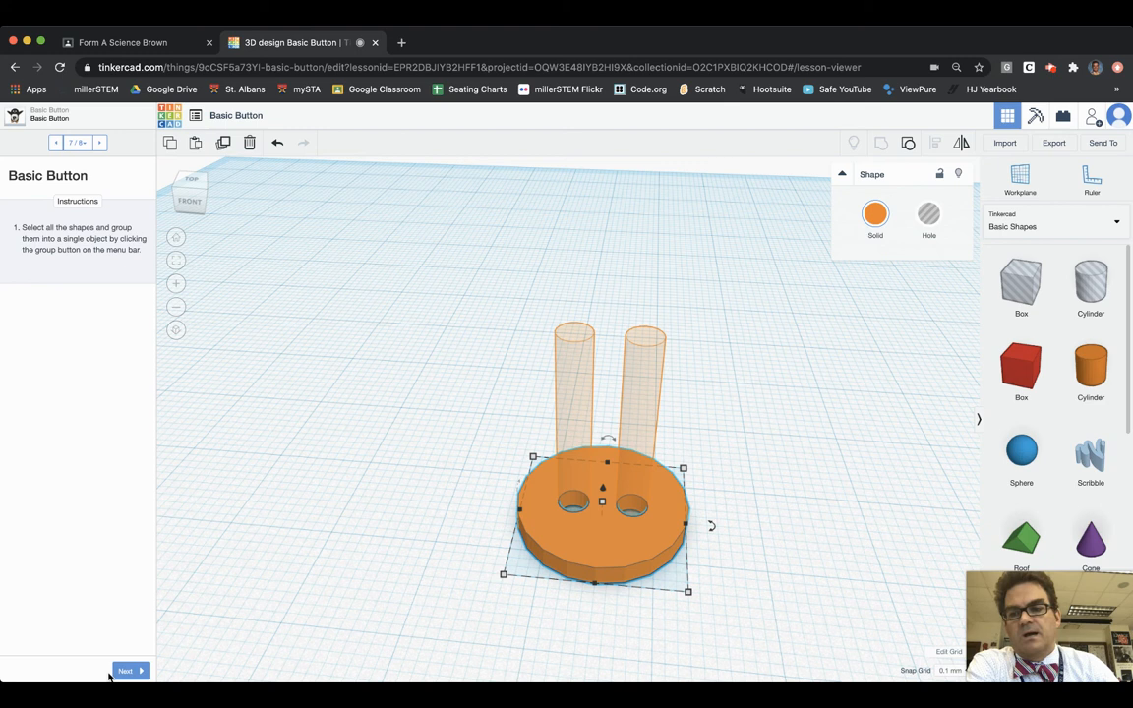
click(130, 670)
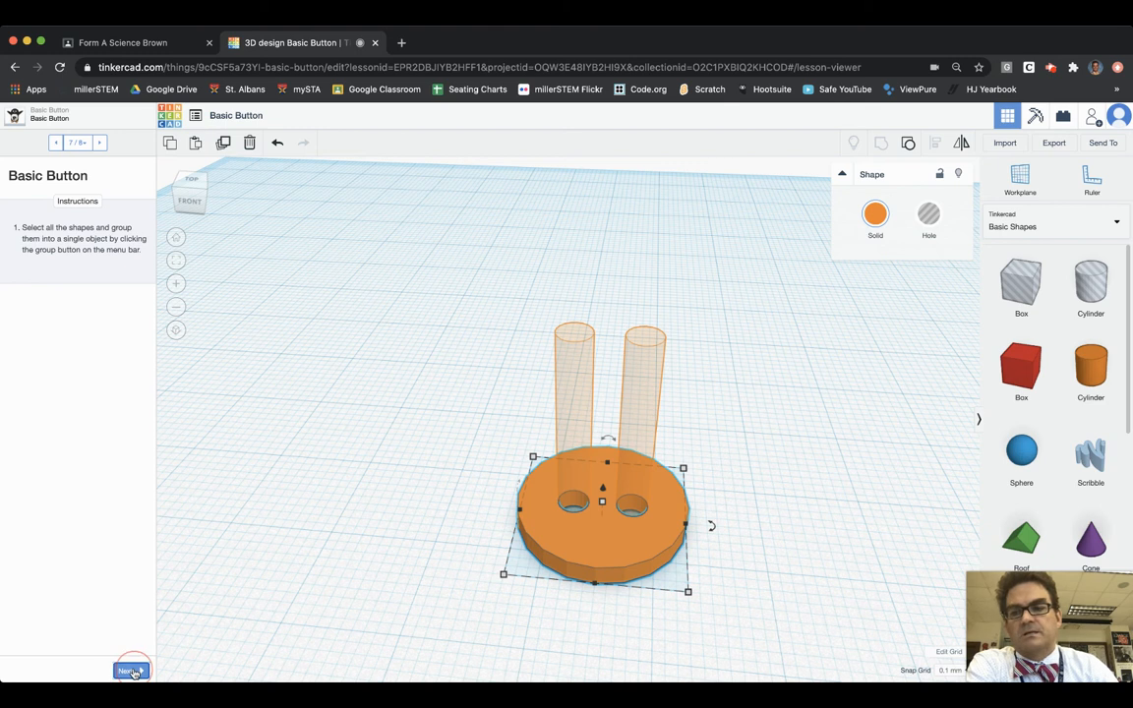
Advance the lesson to its Congratulations page with the finished two-hole button.
click(130, 669)
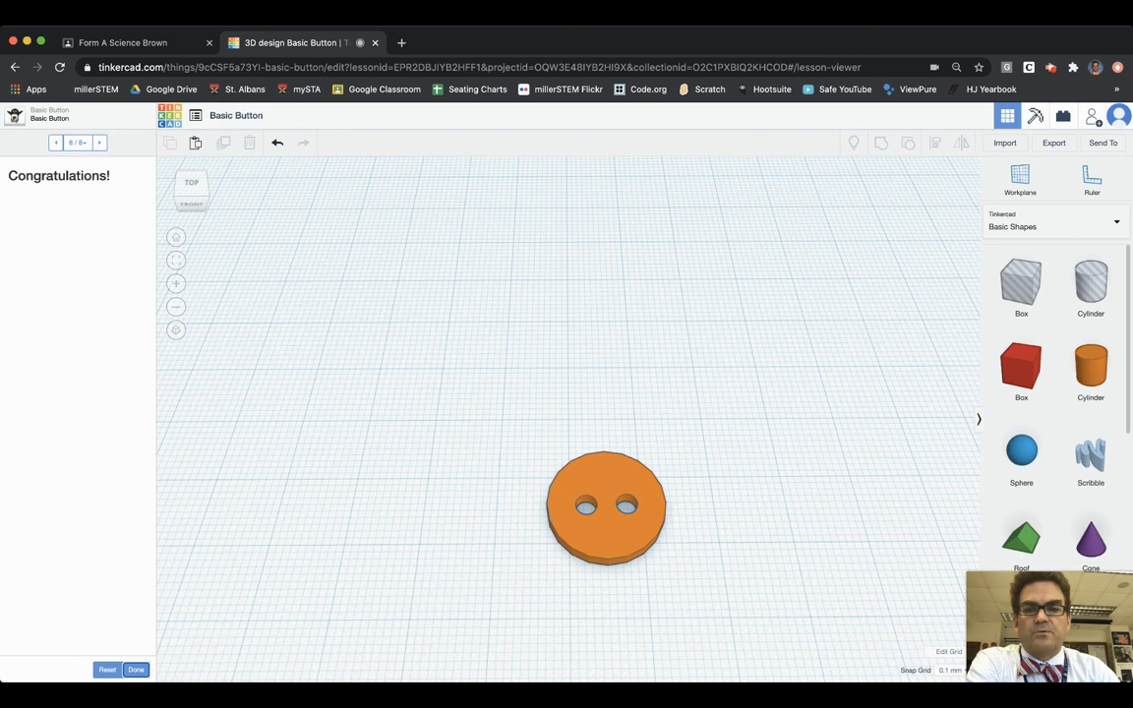
mouse_move(374, 429)
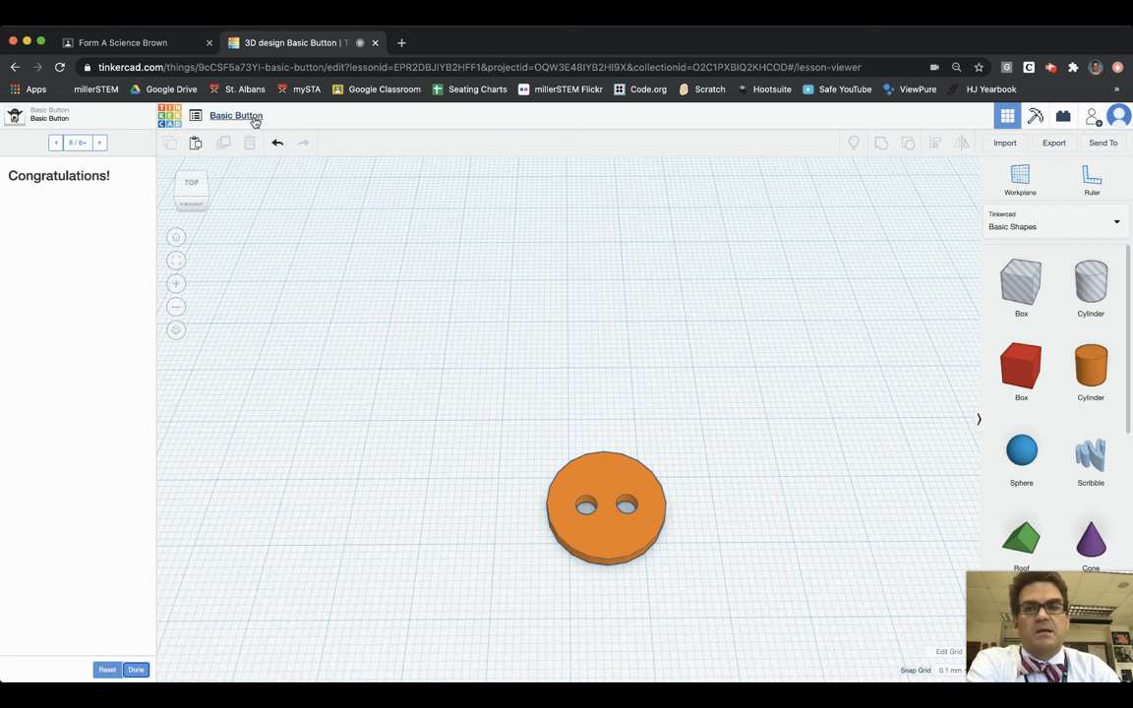
mouse_move(236, 114)
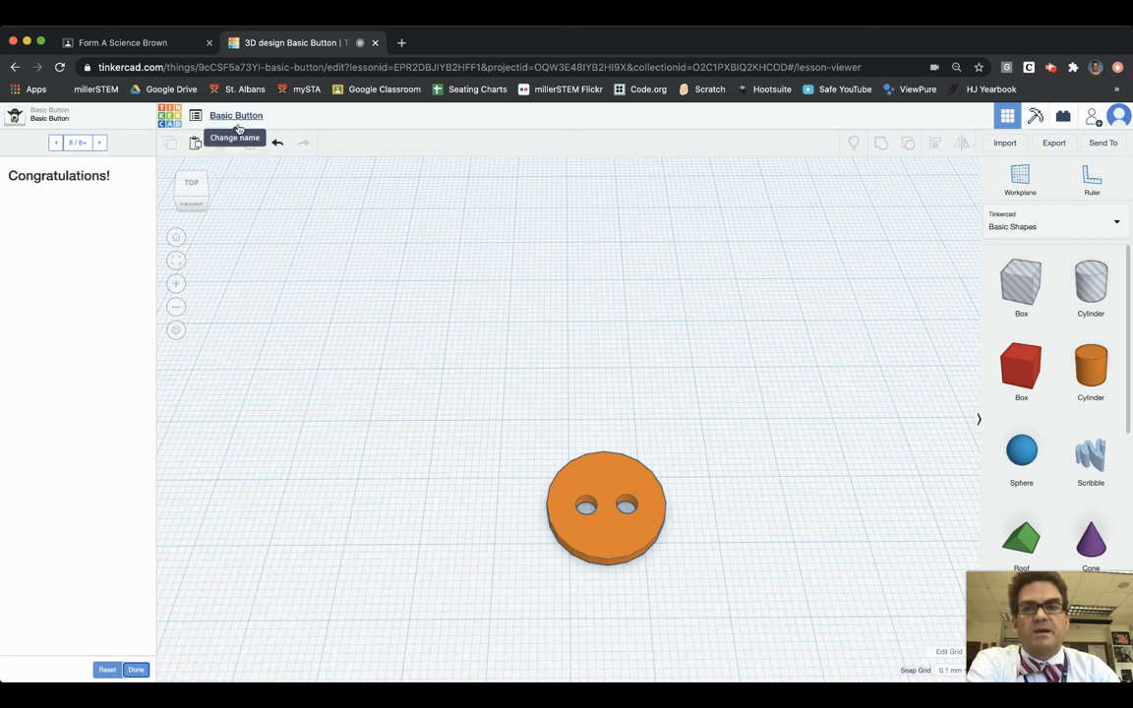
click(236, 114)
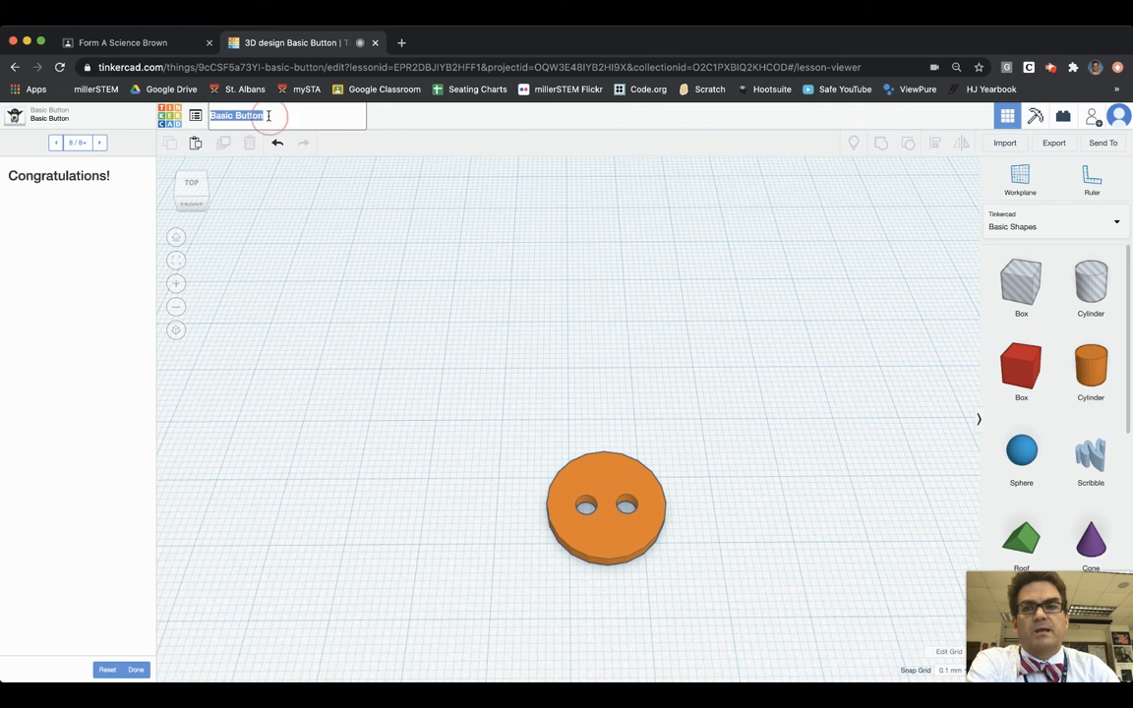
mouse_move(277, 142)
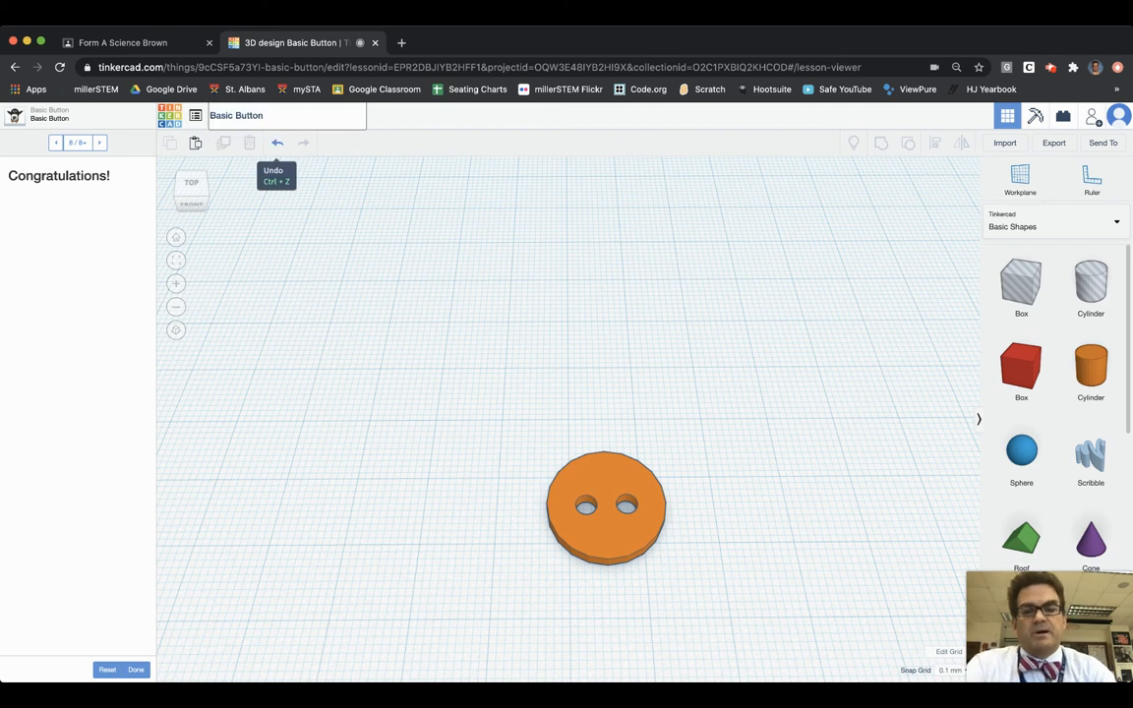
text(J)
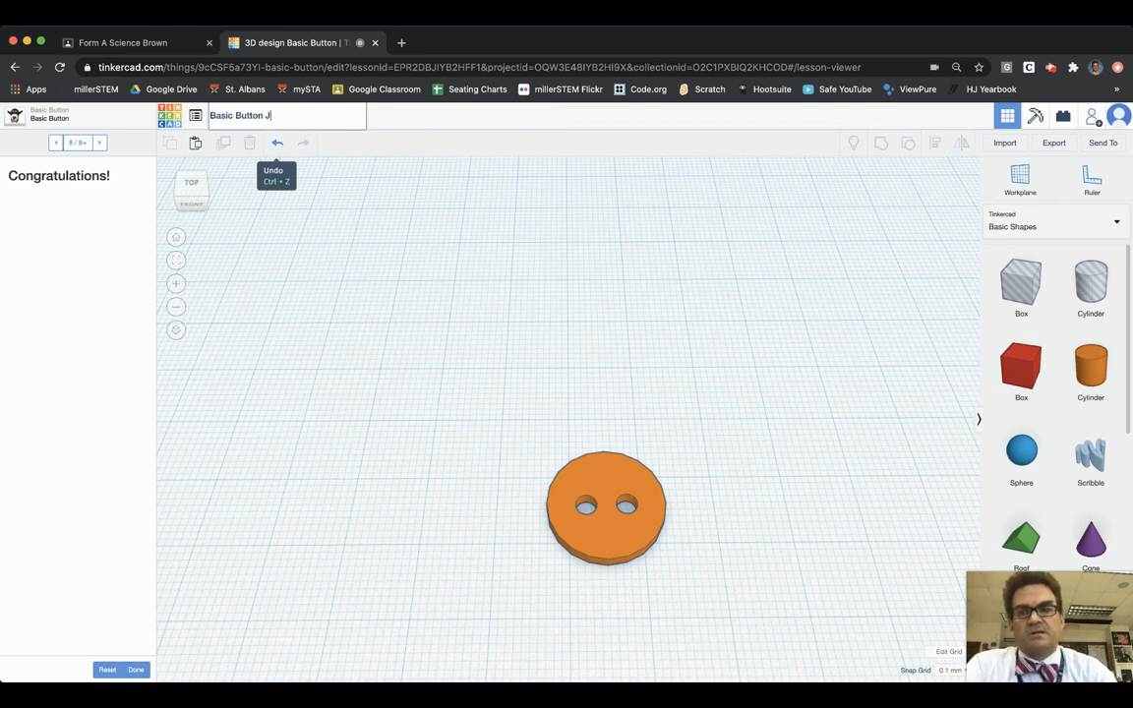
text(M)
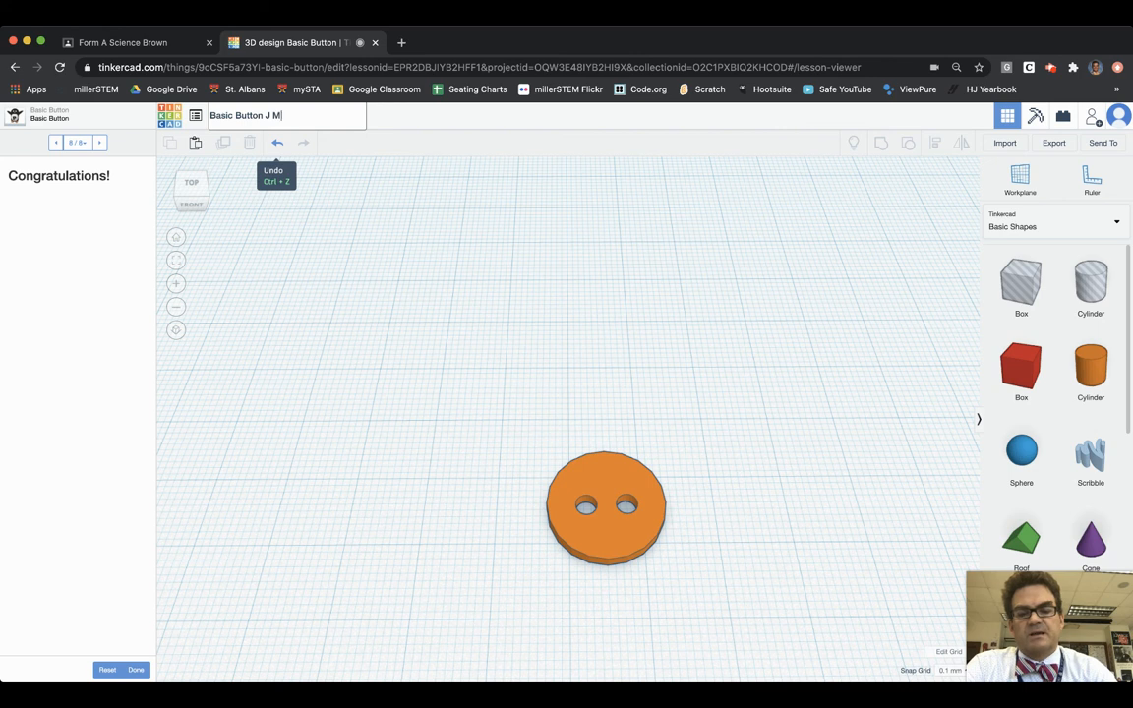
text(iller)
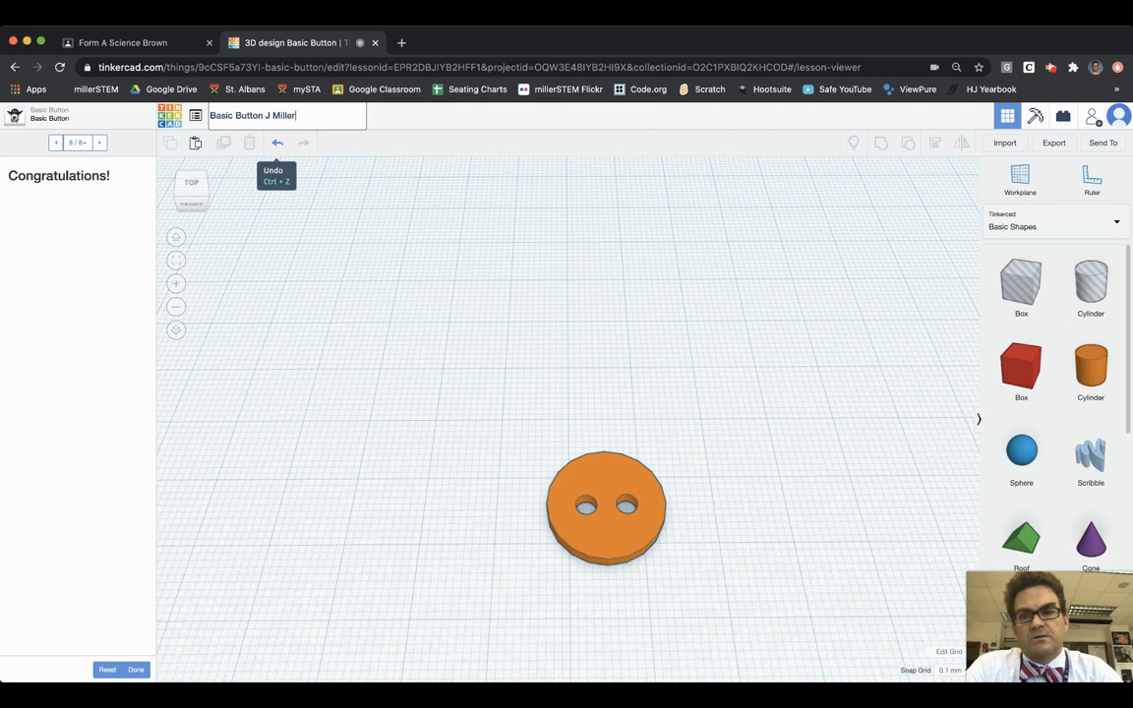
mouse_move(303, 189)
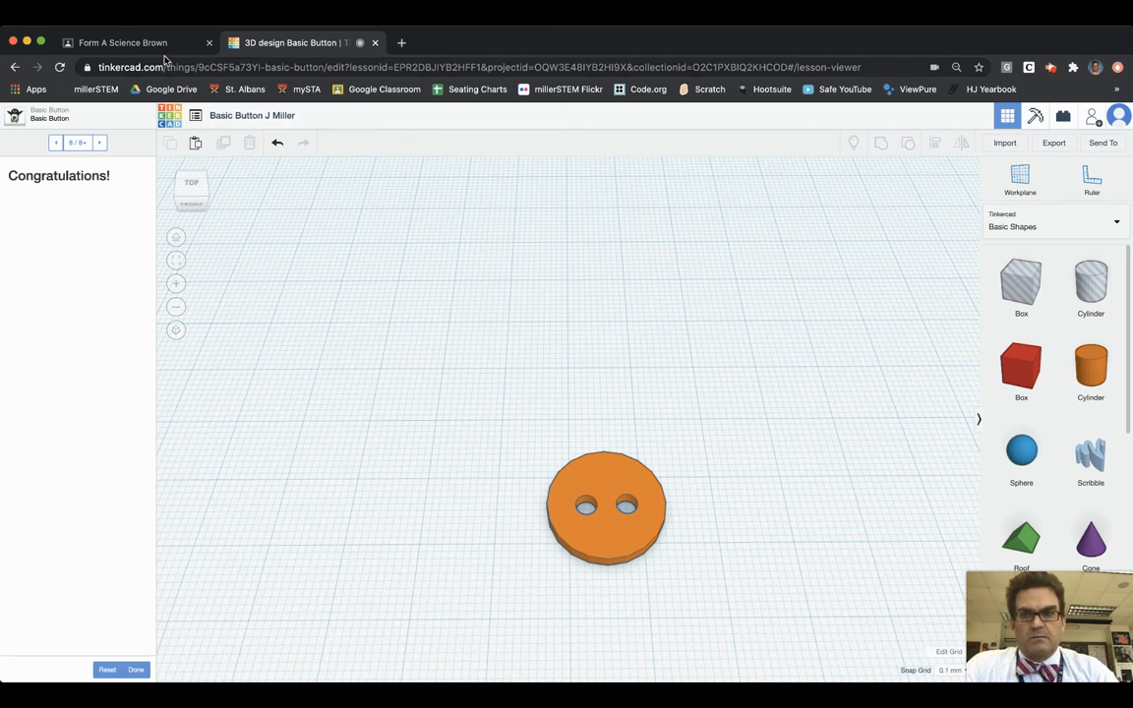
mouse_move(424, 212)
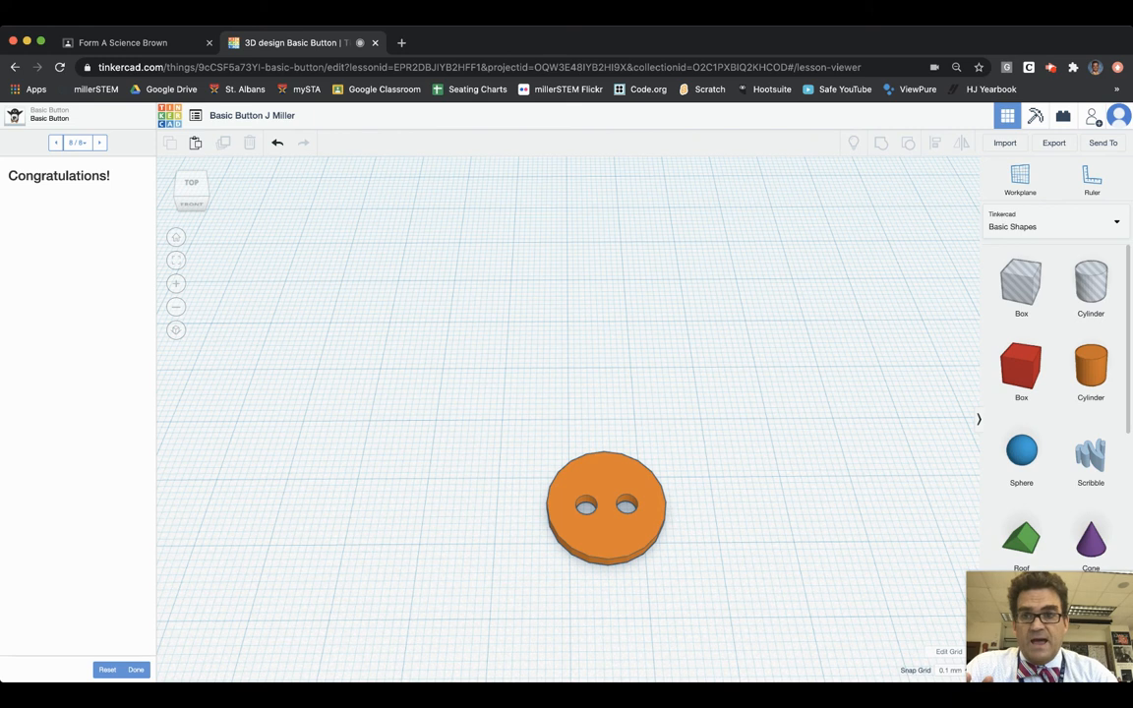
mouse_move(262, 134)
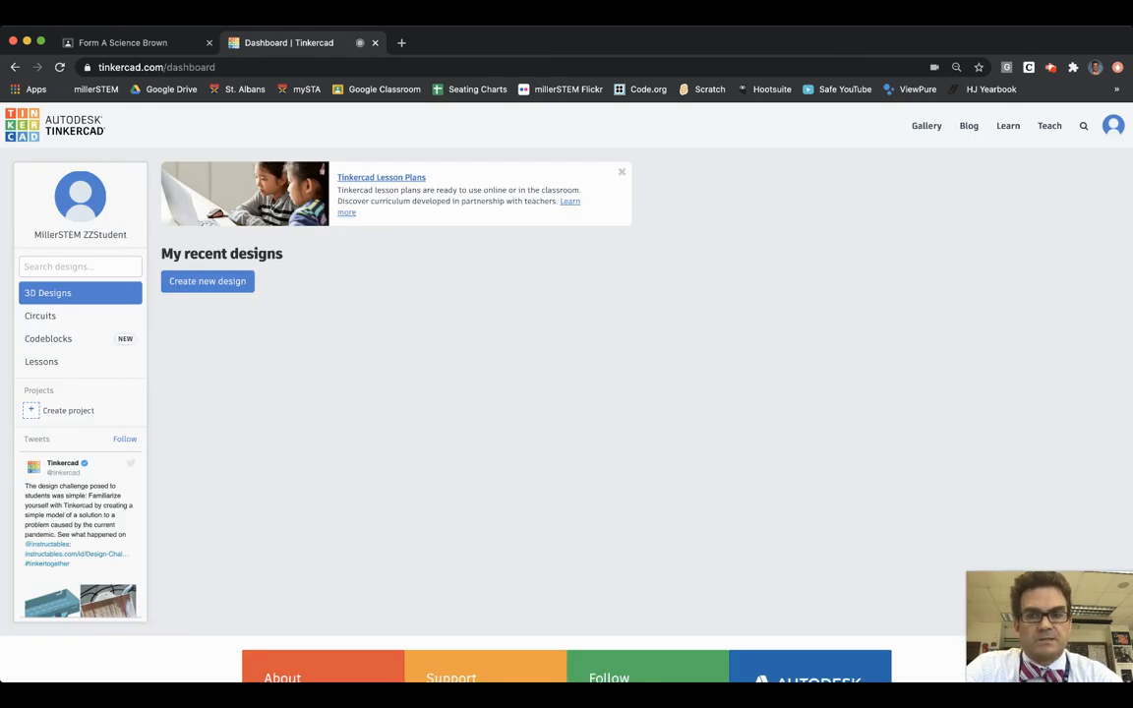
mouse_move(193, 268)
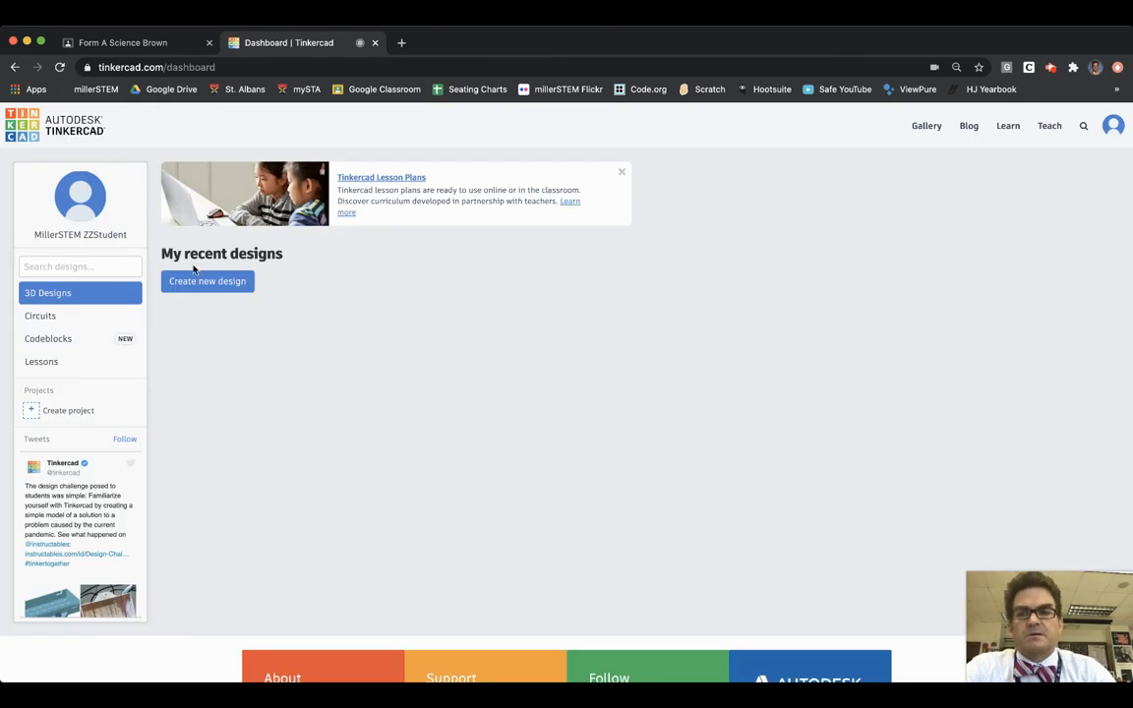
mouse_move(254, 374)
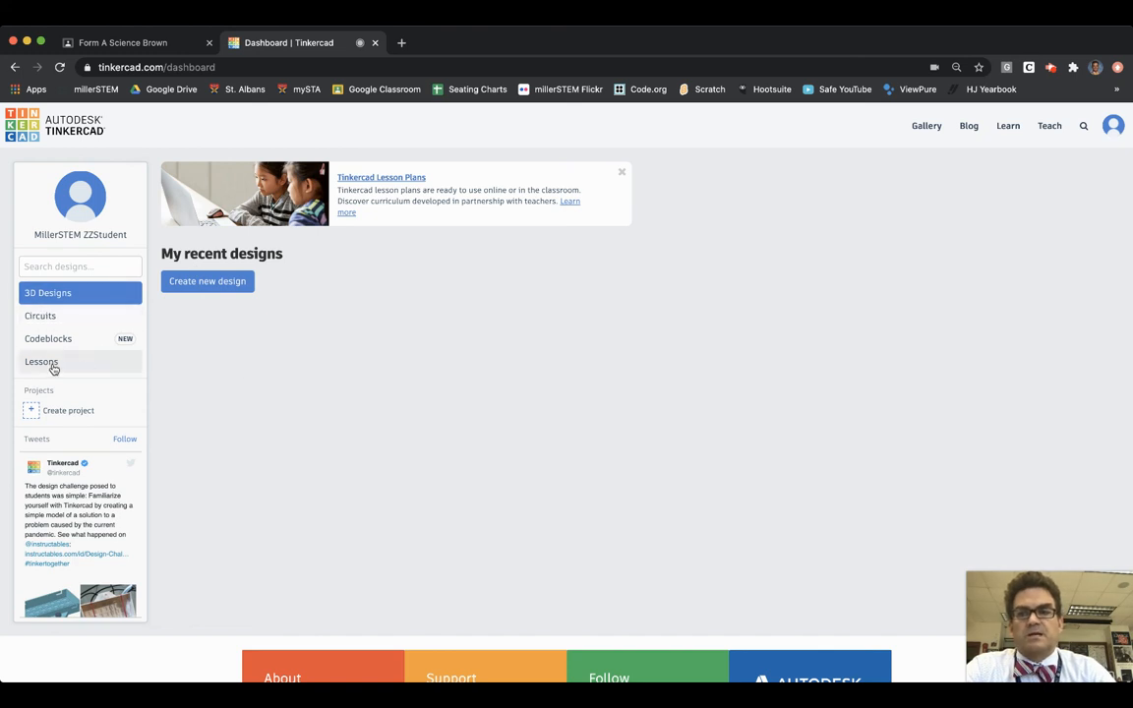
Show the Lessons list where the renamed two-hole button appears as completed.
click(41, 362)
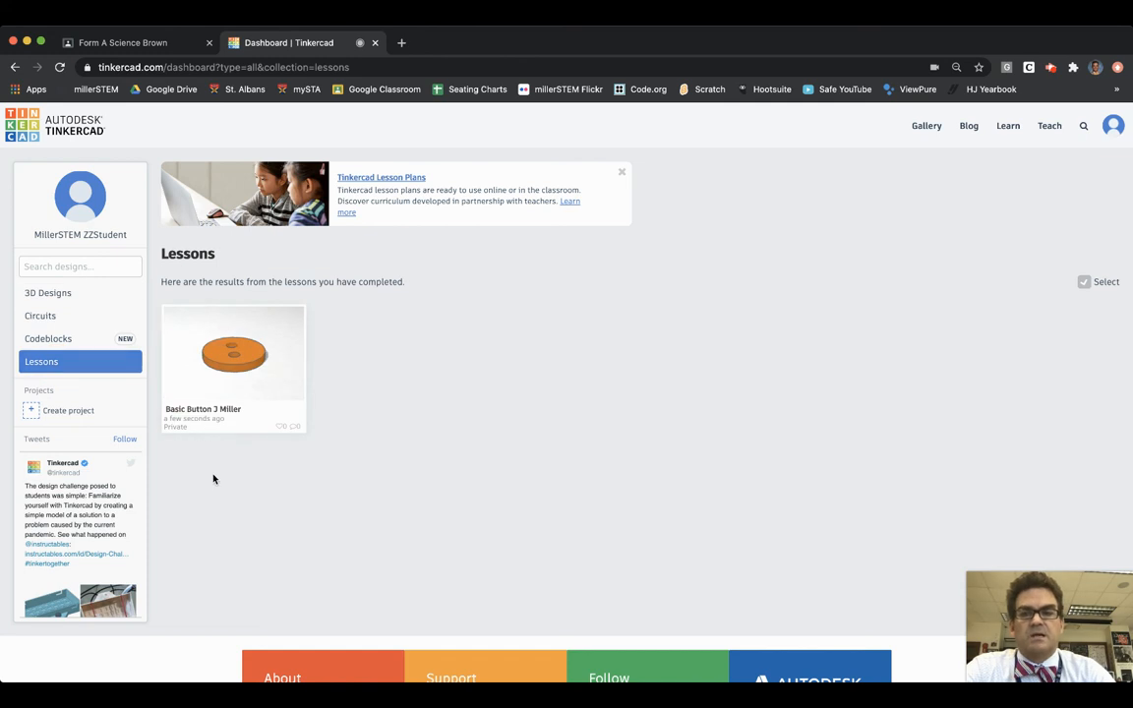
mouse_move(230, 463)
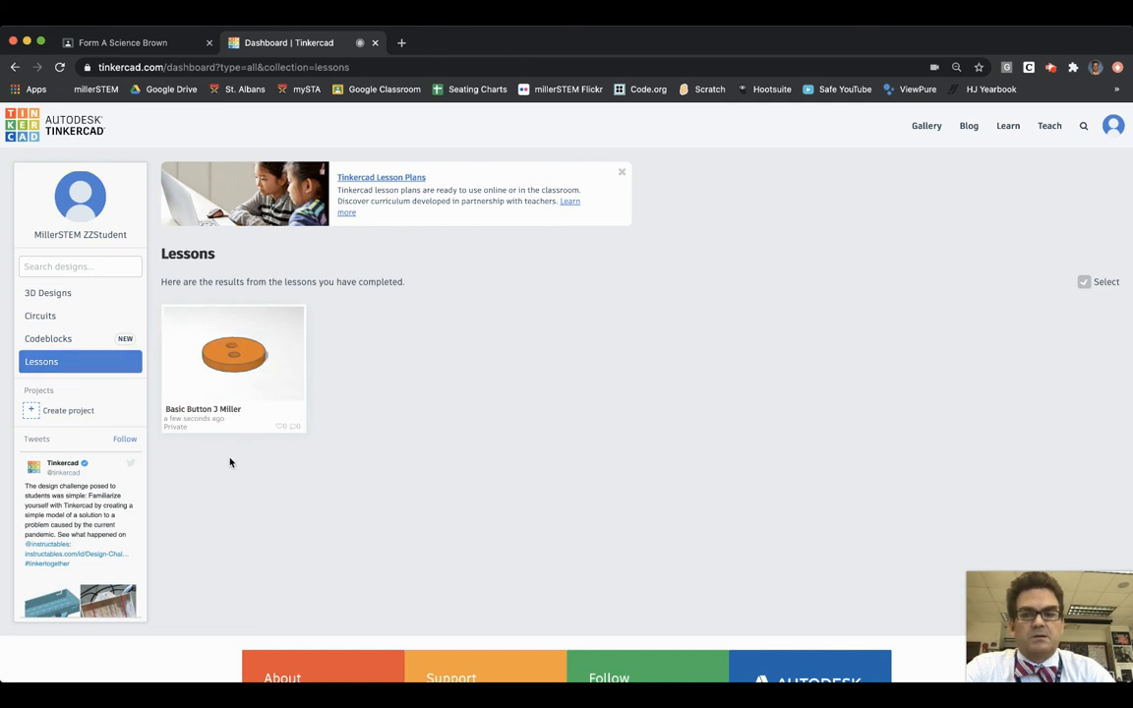